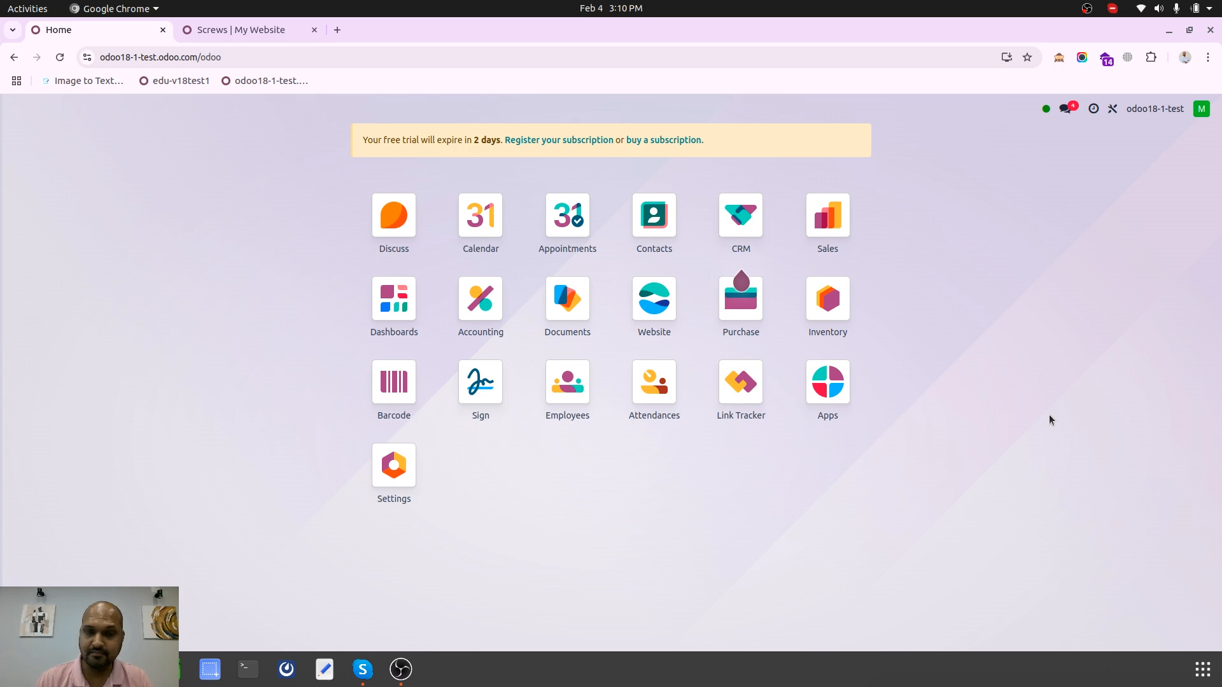
mouse_move(660, 318)
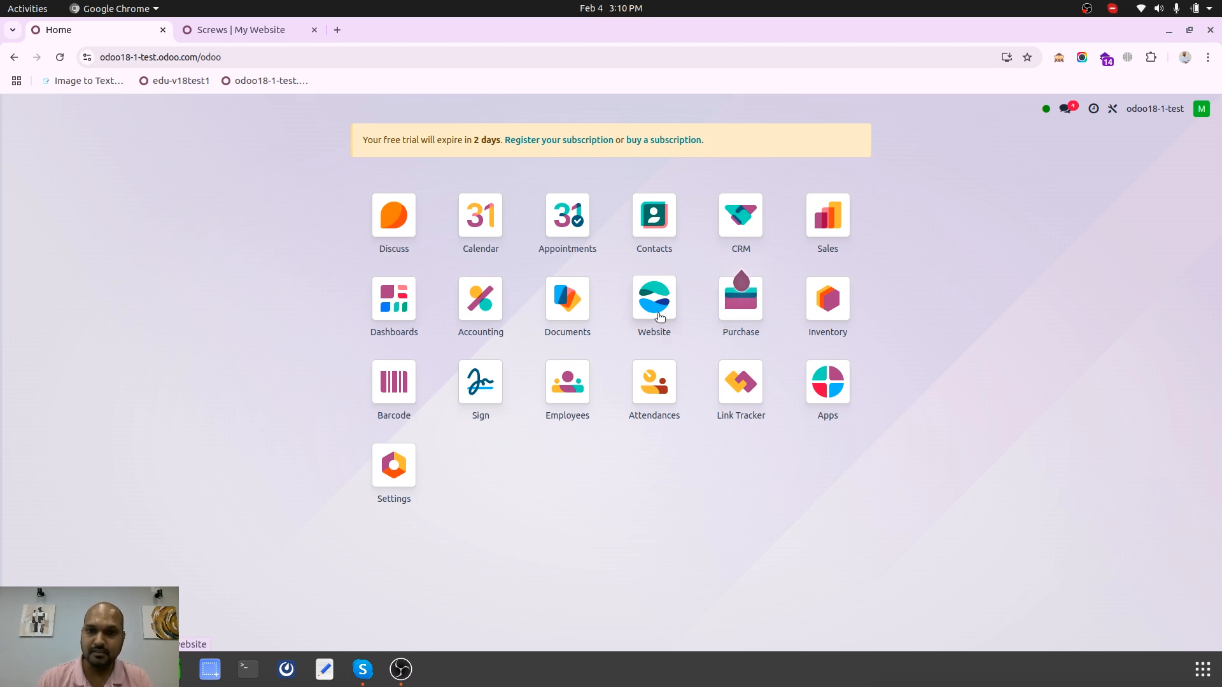
Switch to the website tab showing the Screws product priced at ₹200.00.
click(234, 29)
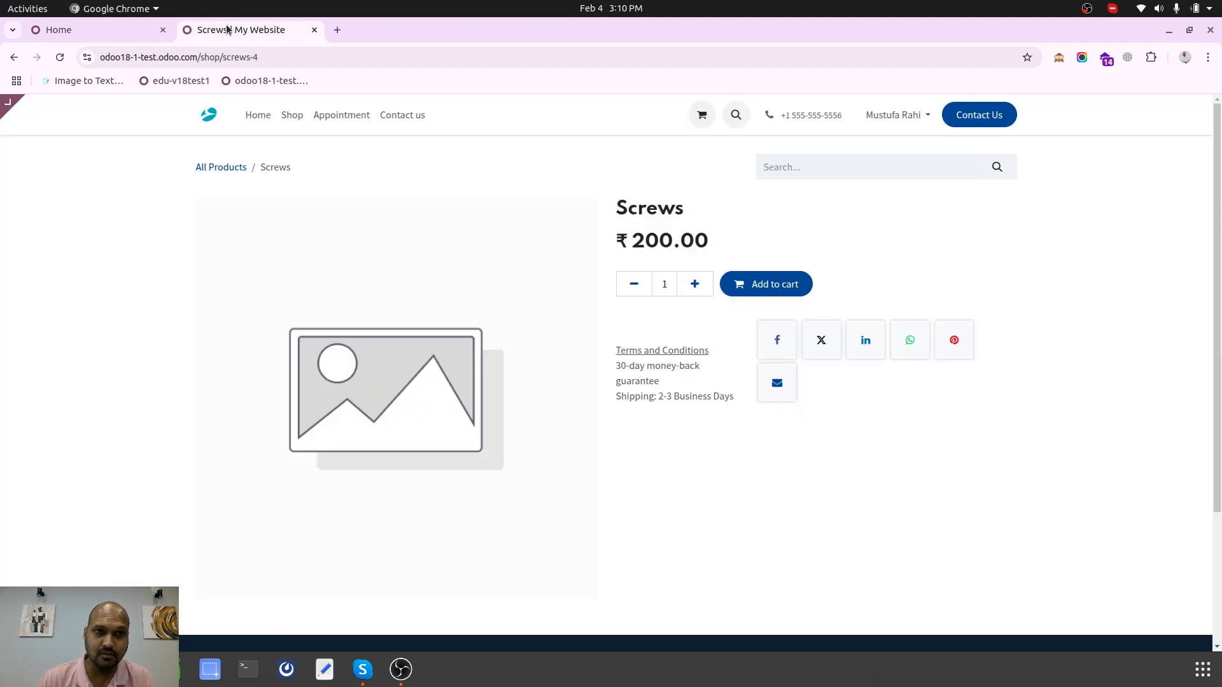
mouse_move(614, 242)
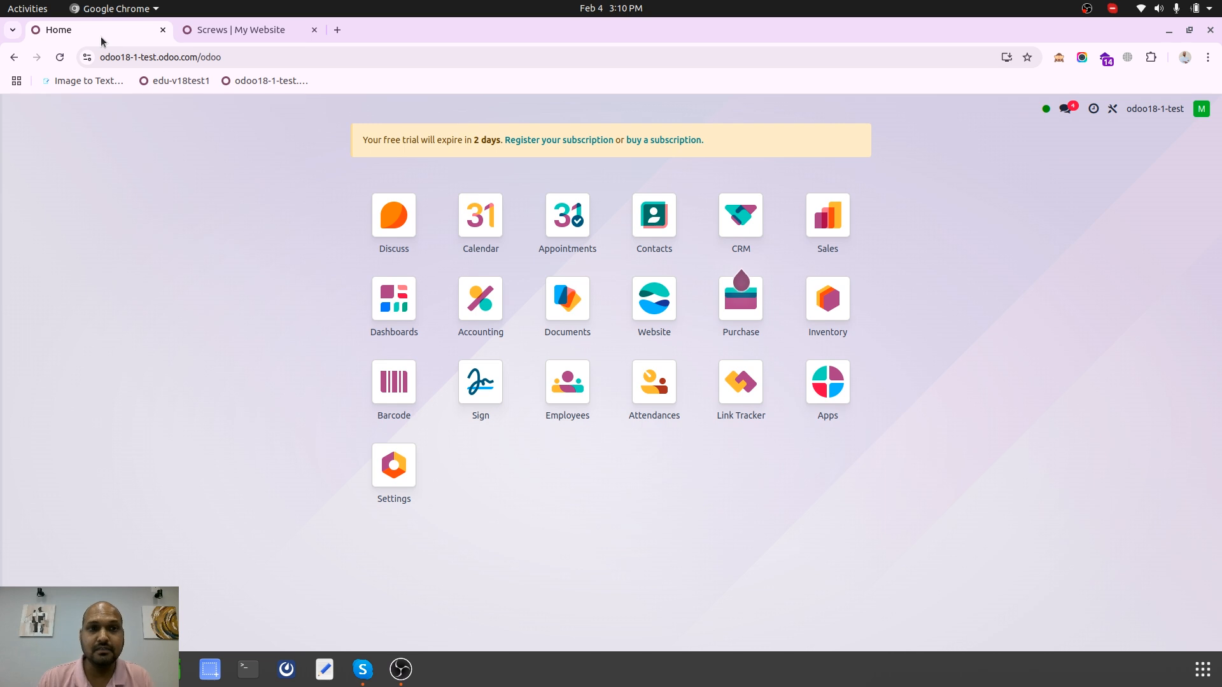
mouse_move(229, 267)
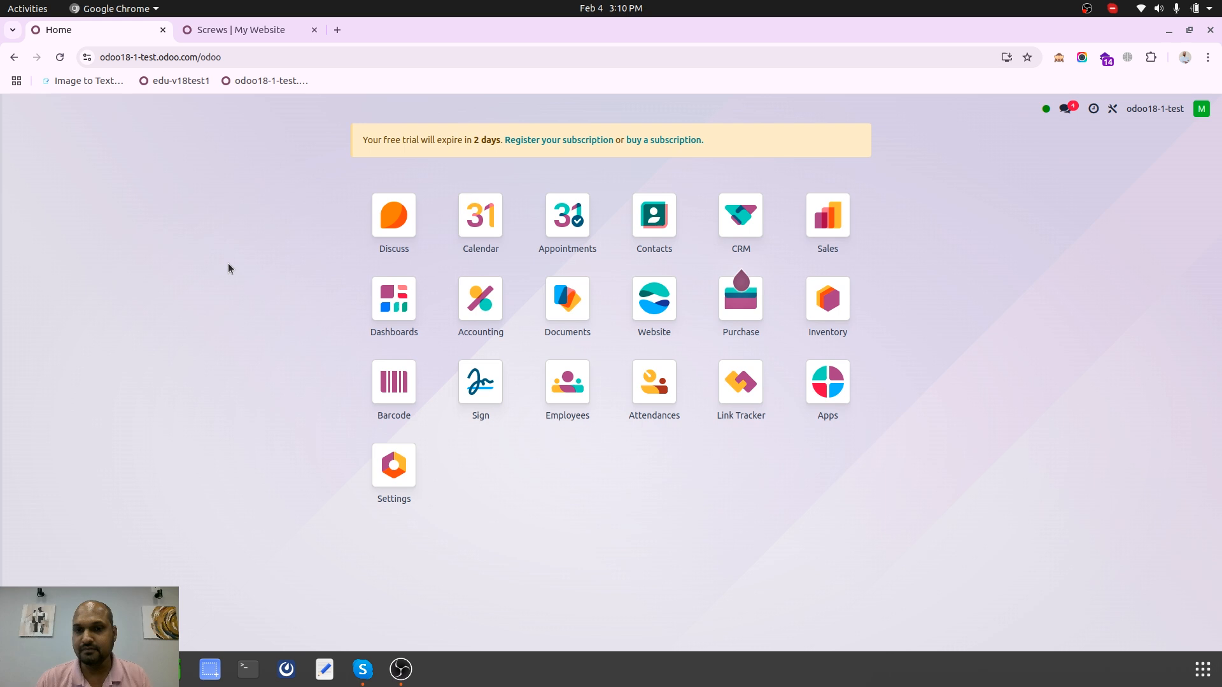
mouse_move(283, 214)
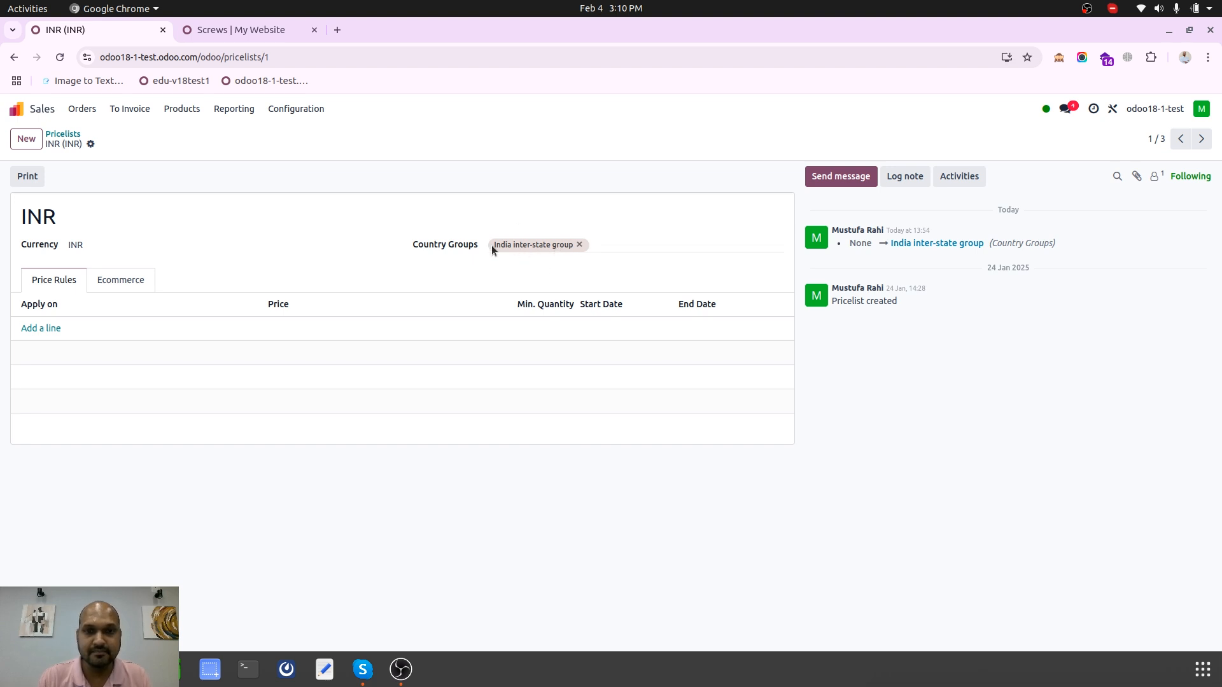
Review the Singapore (SGD) and Europe (EUR) pricelists, then go back to the apps home screen.
click(1202, 139)
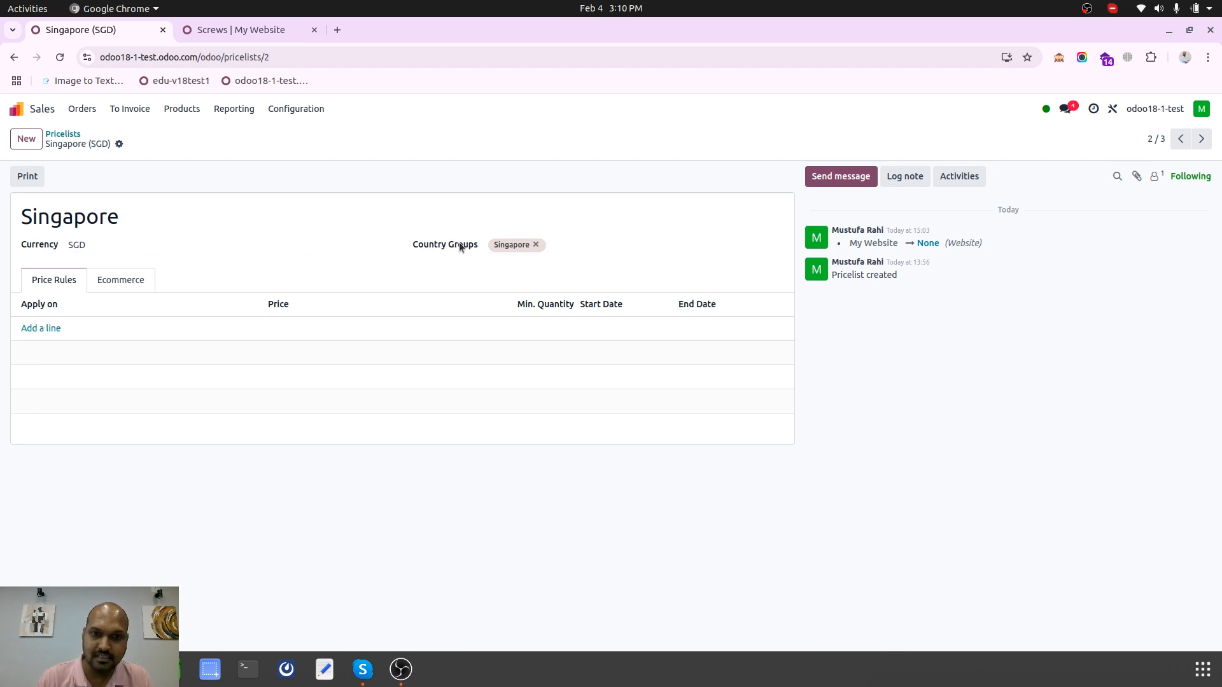
click(1201, 139)
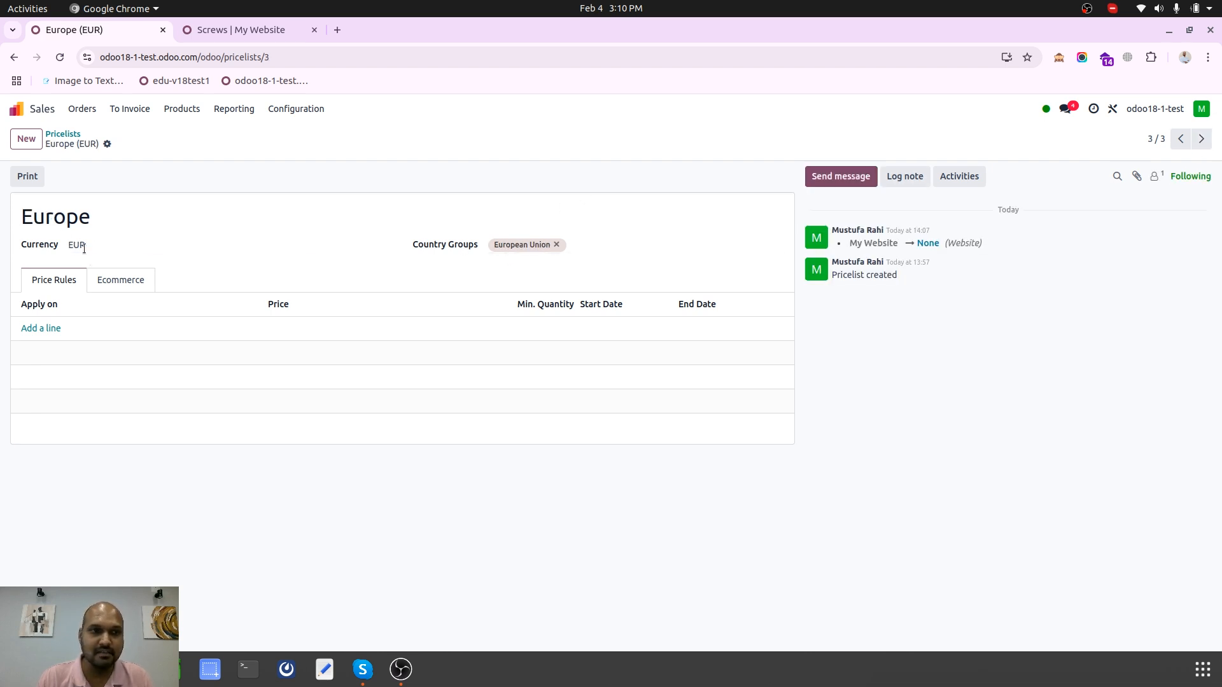
click(77, 245)
text(/ acc)
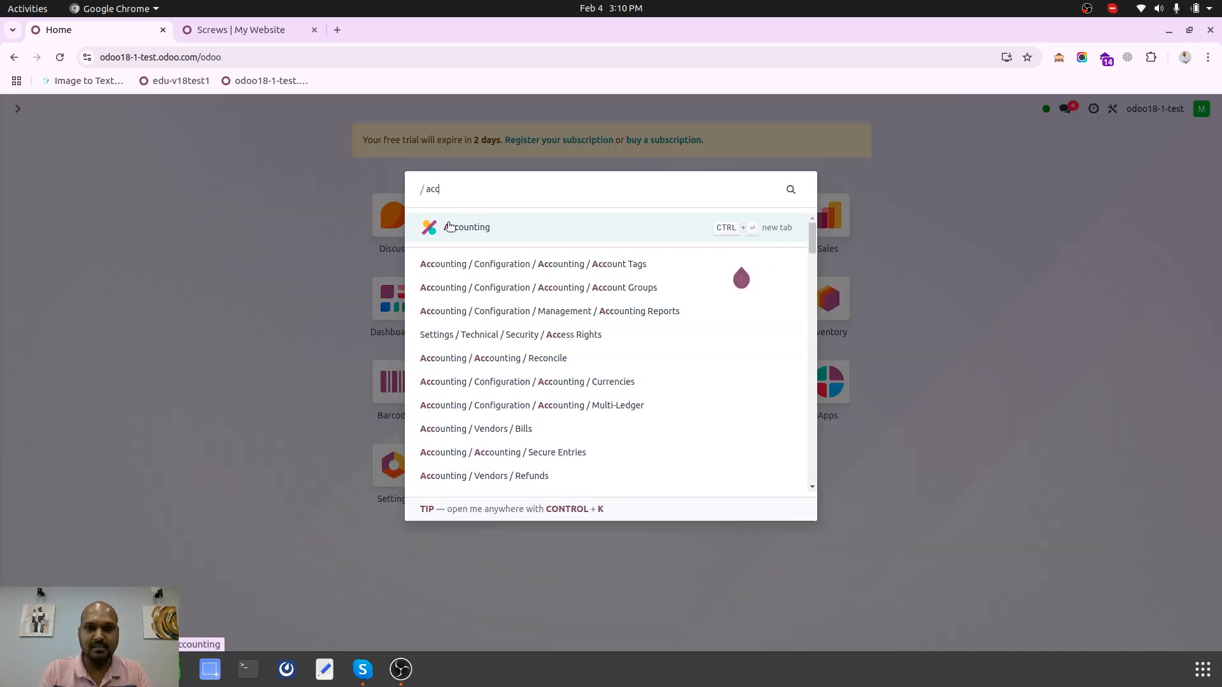
click(465, 226)
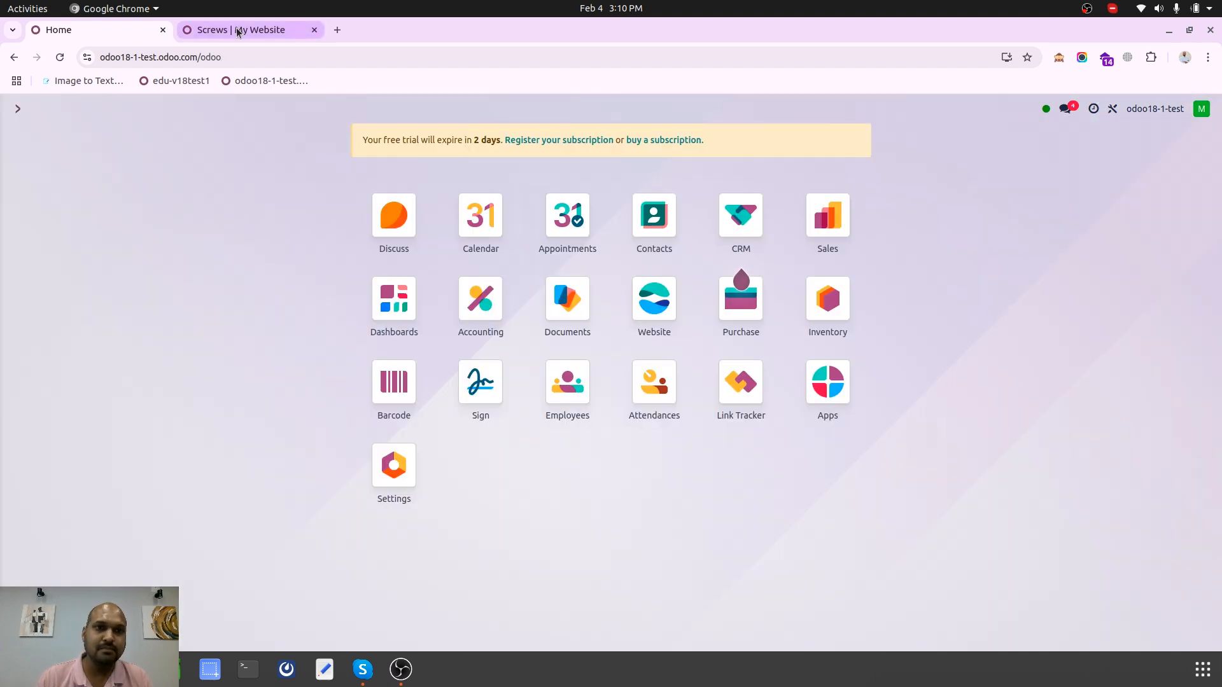
Show the shop product listing (still in rupees) and bring up the Browsec VPN panel.
click(242, 30)
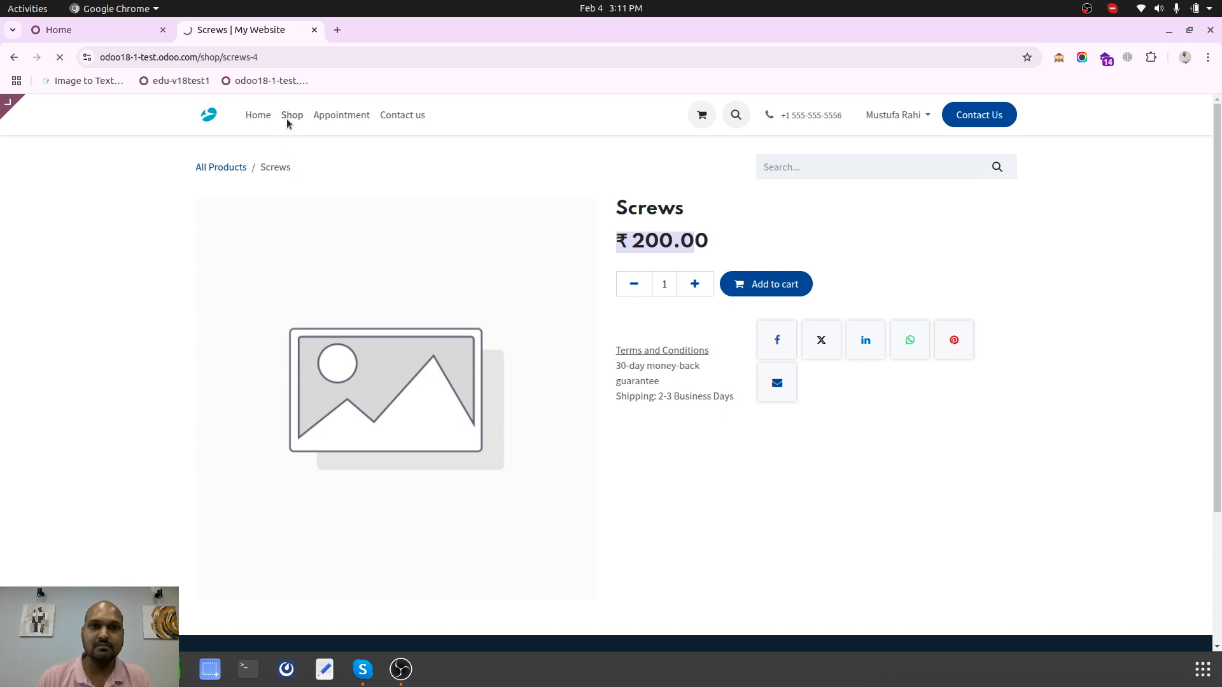
click(291, 115)
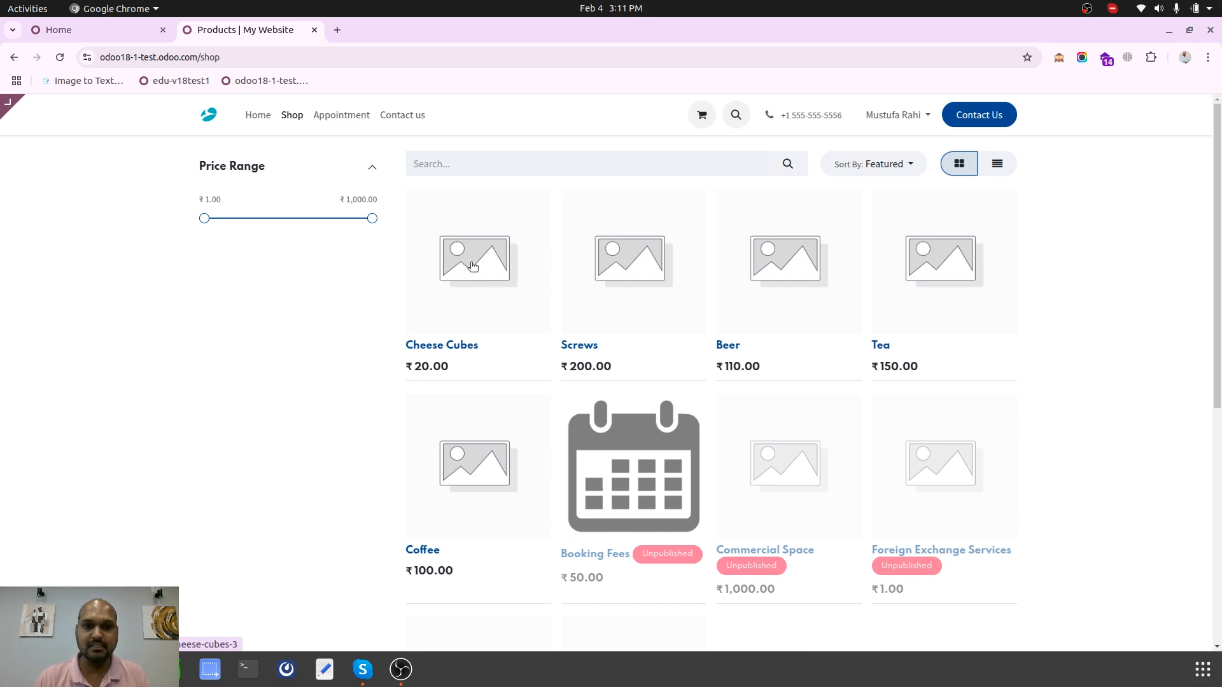
mouse_move(853, 237)
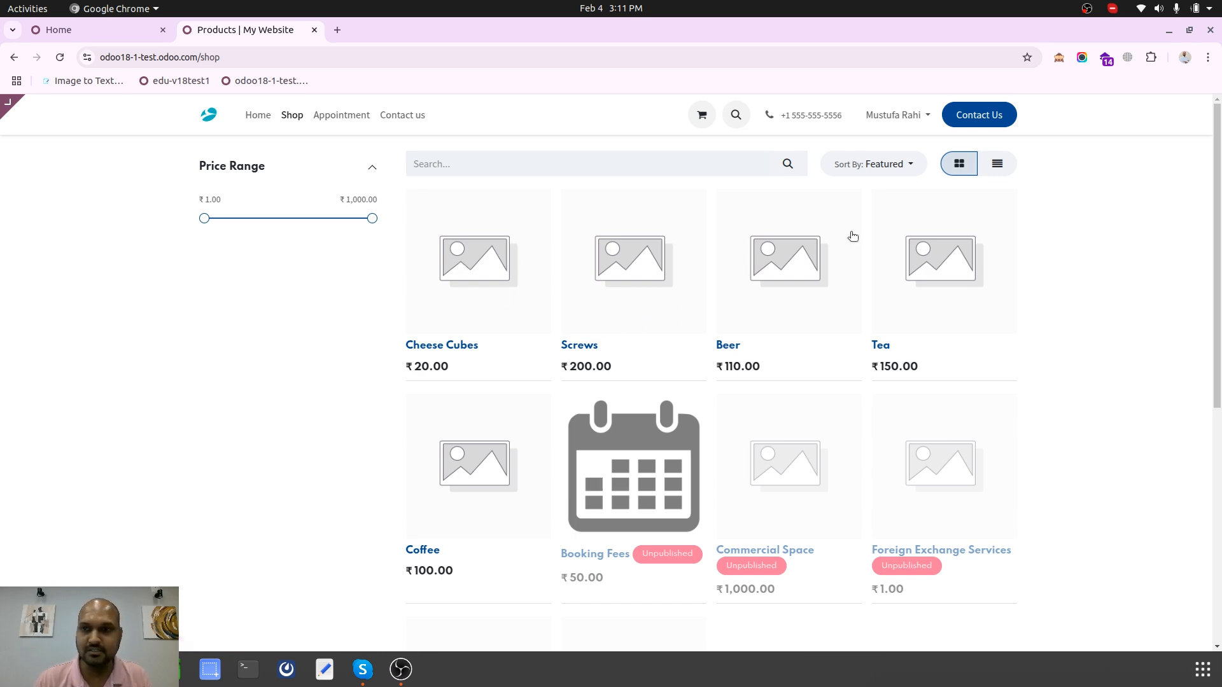
click(1126, 57)
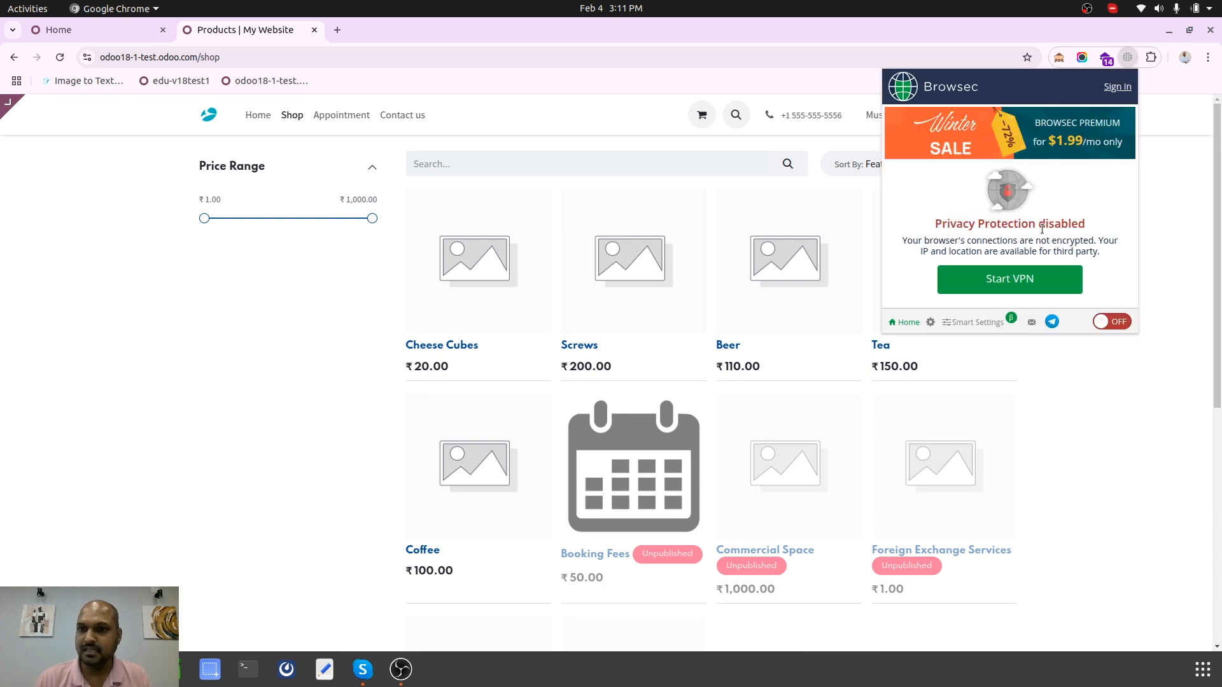
mouse_move(1040, 277)
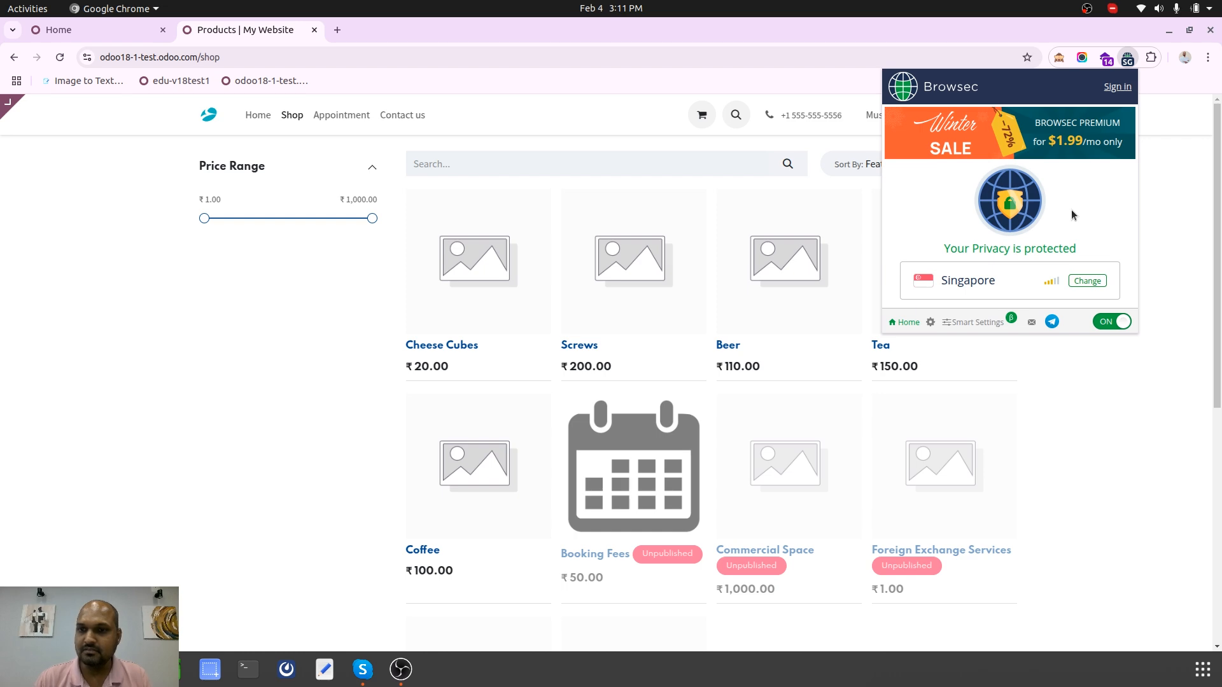
mouse_move(1185, 93)
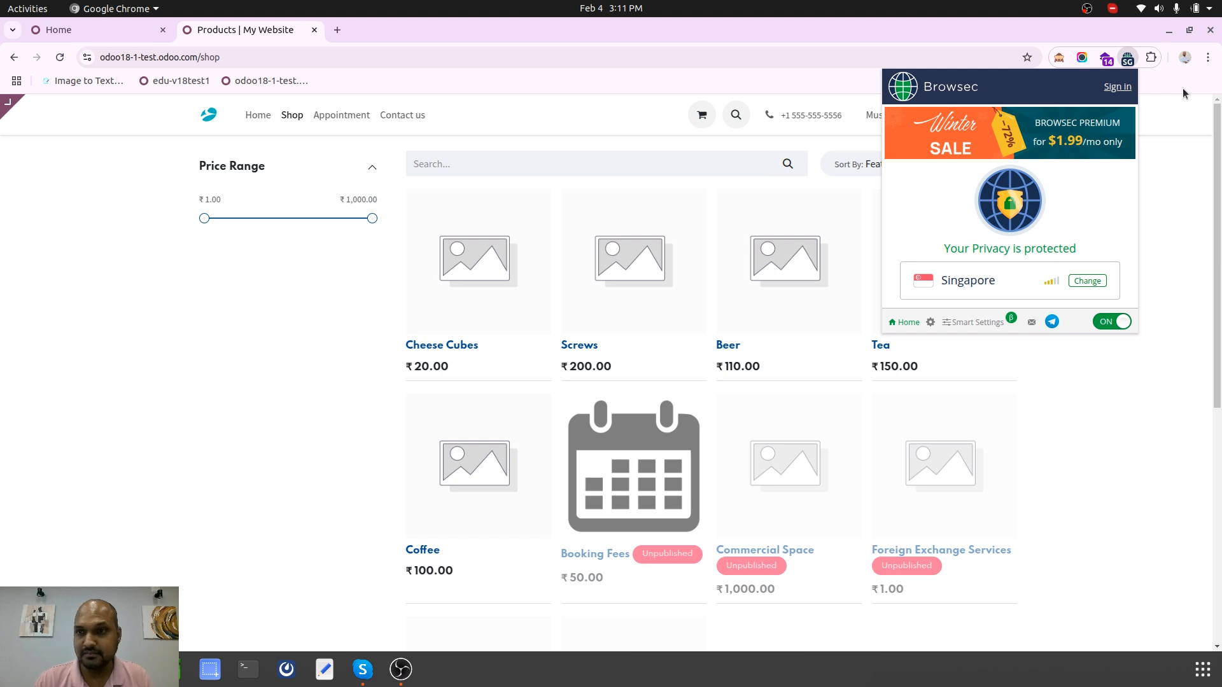
mouse_move(1173, 86)
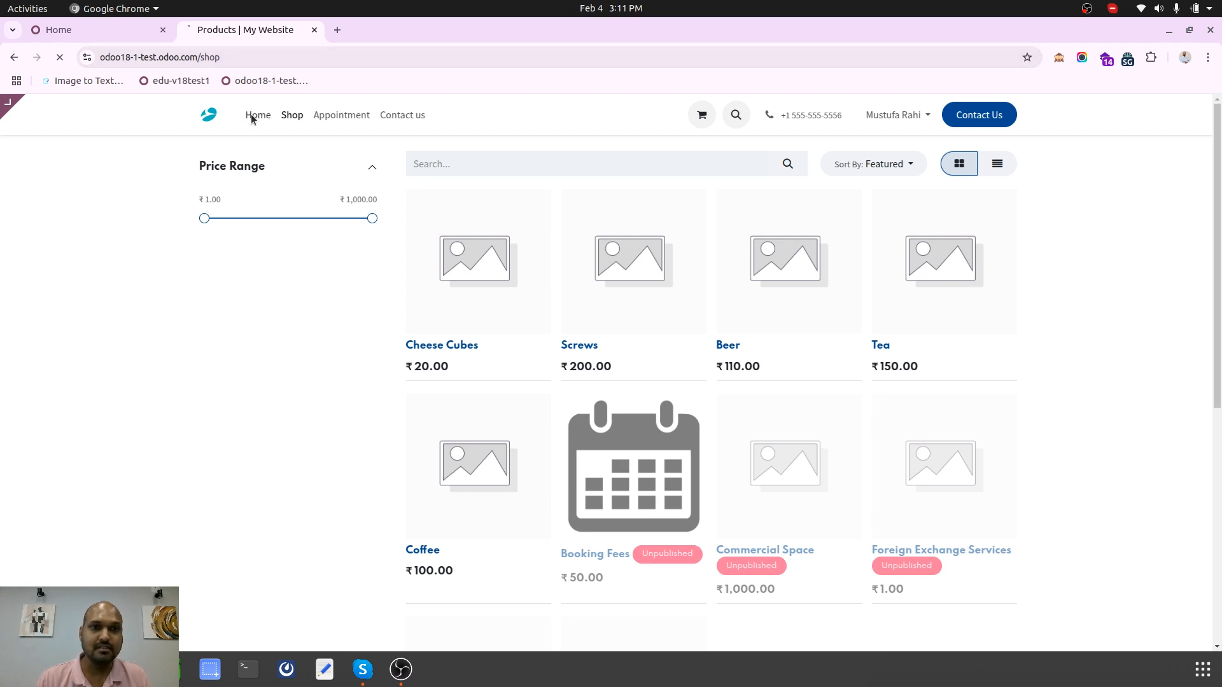
click(257, 115)
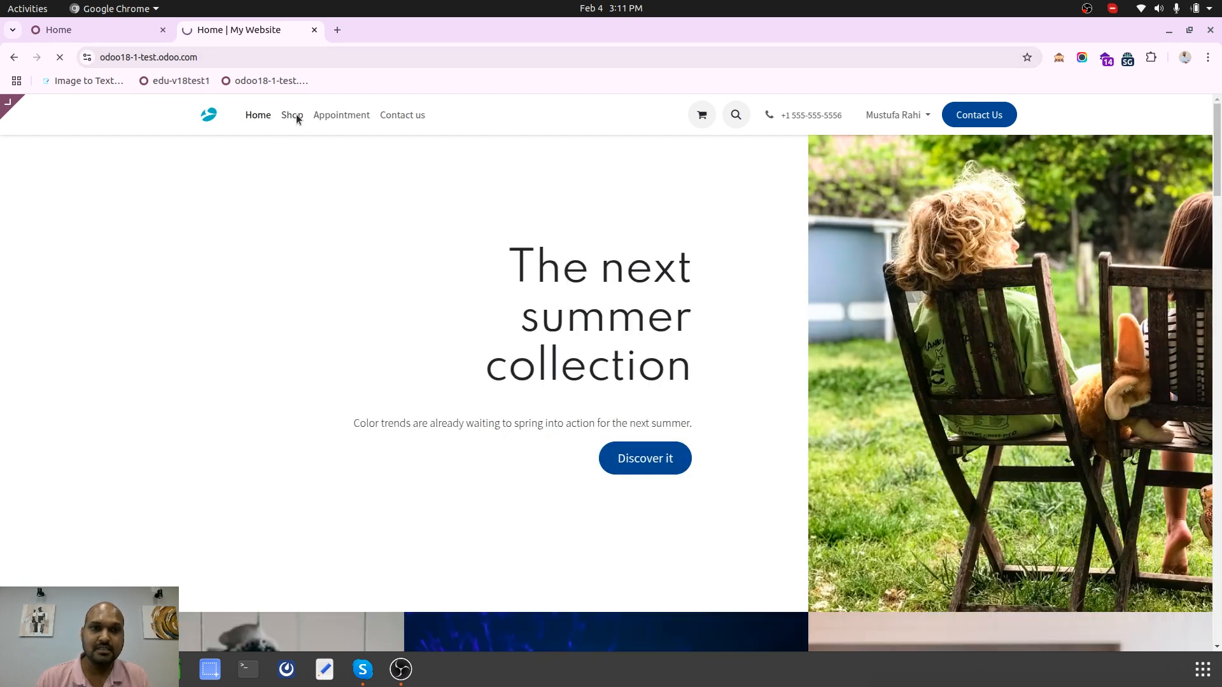
click(292, 115)
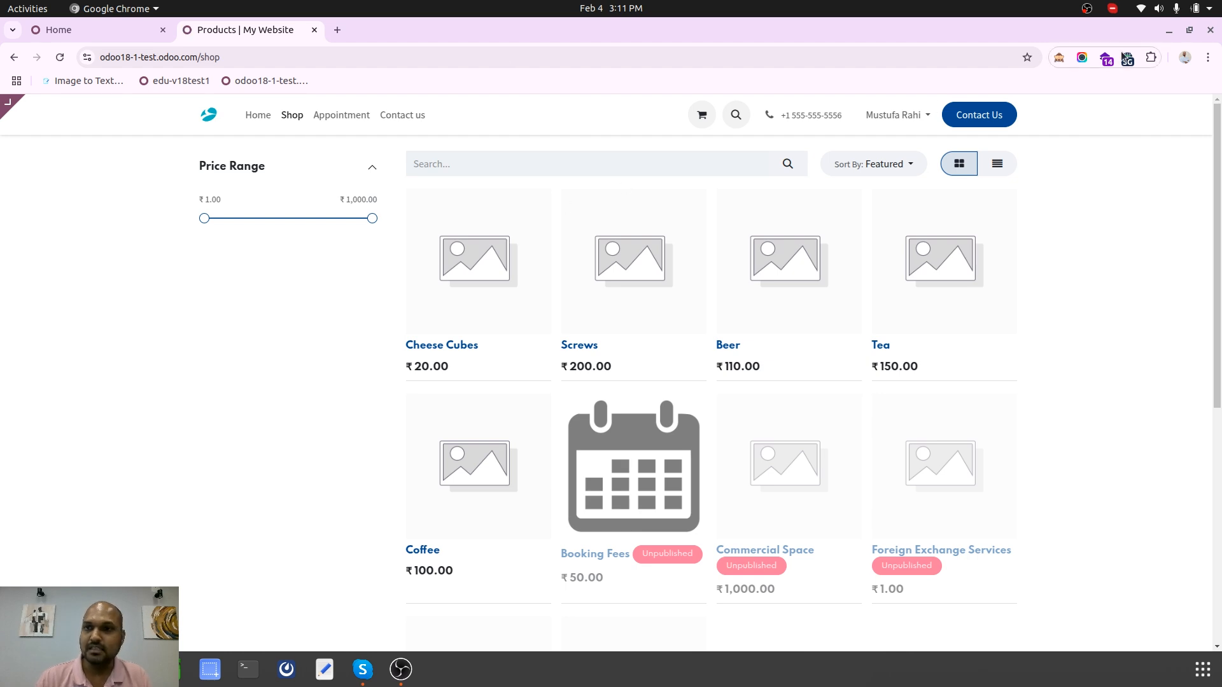
click(1127, 58)
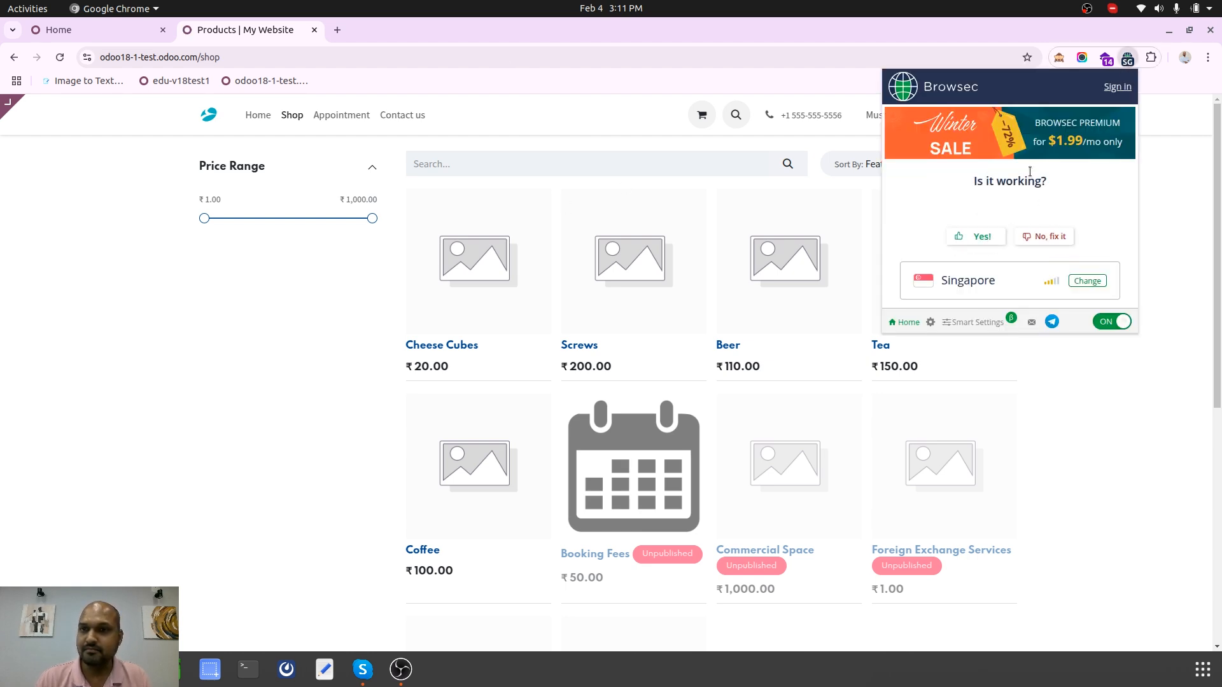
mouse_move(1049, 236)
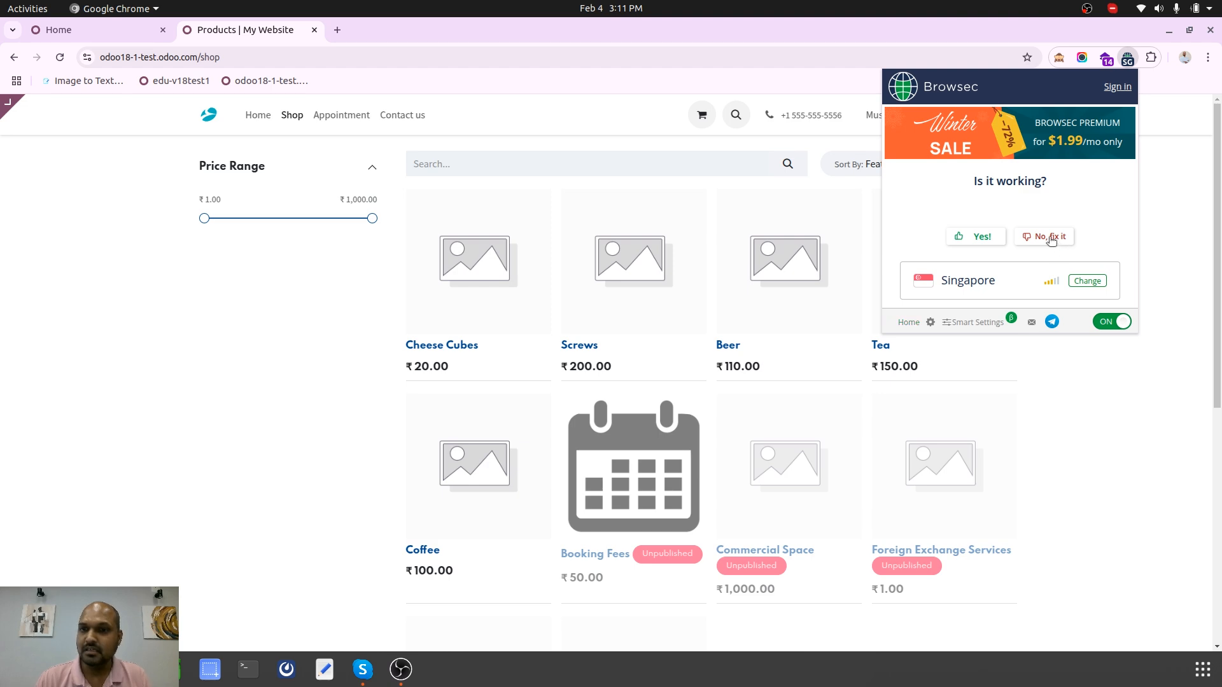
click(1044, 237)
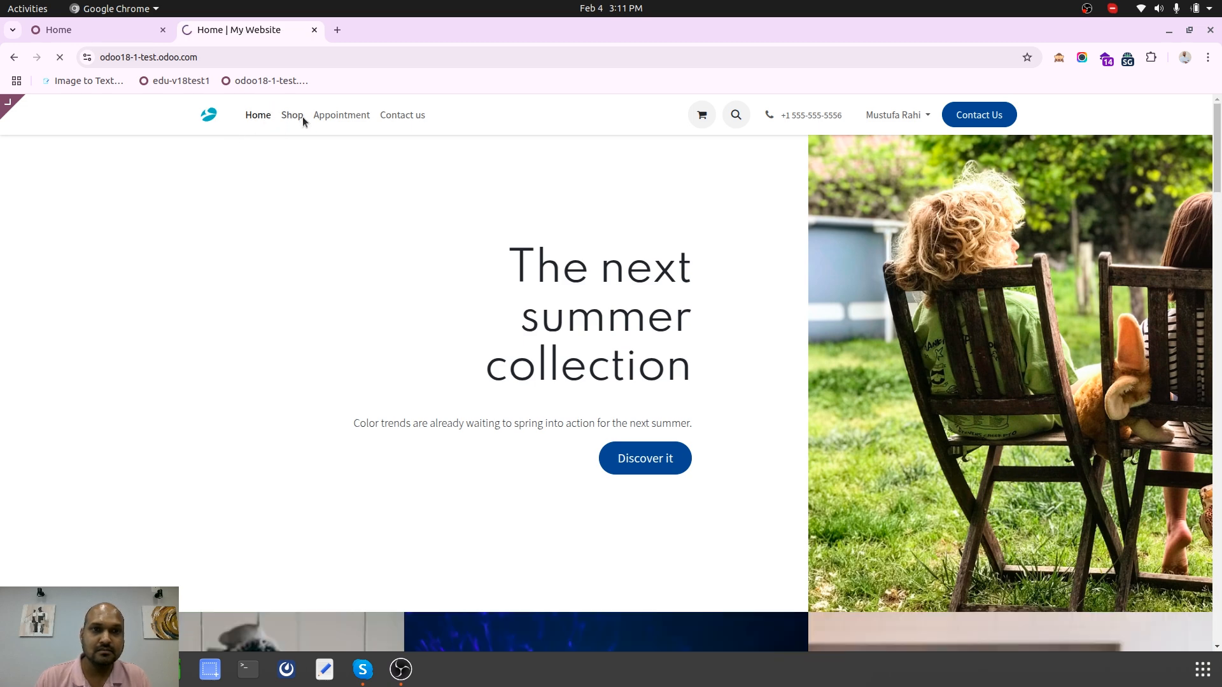
click(292, 114)
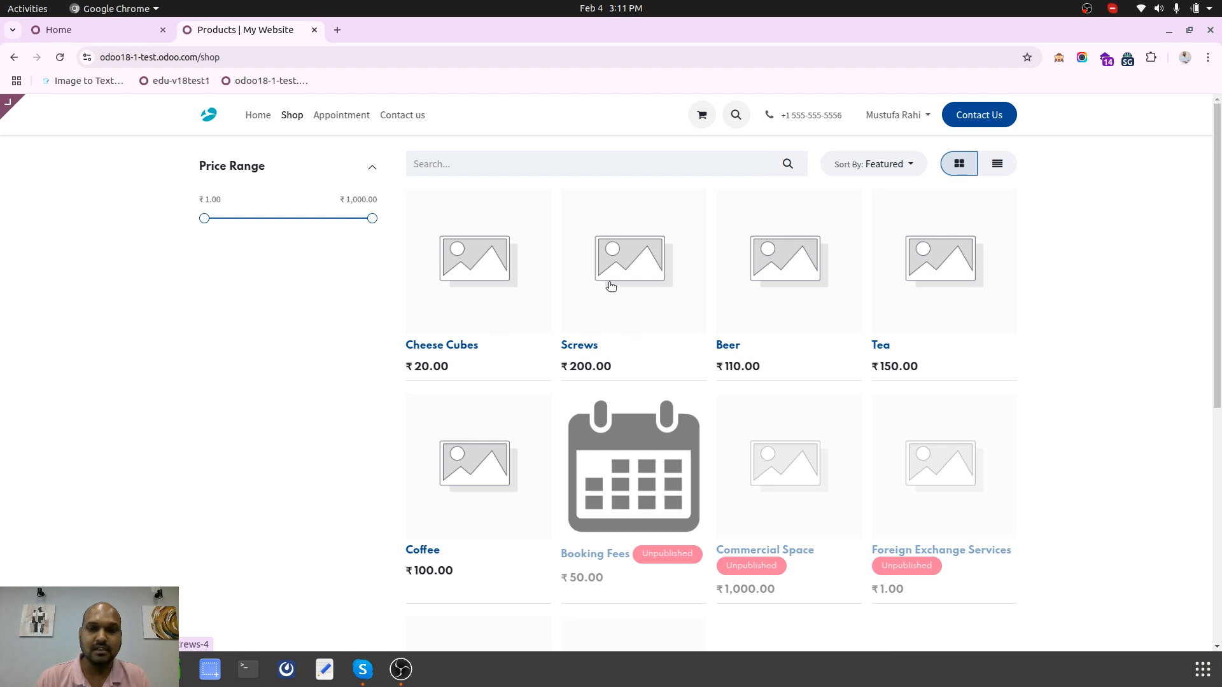
Find and open the Sales pricelists list via the 'price' search.
click(57, 31)
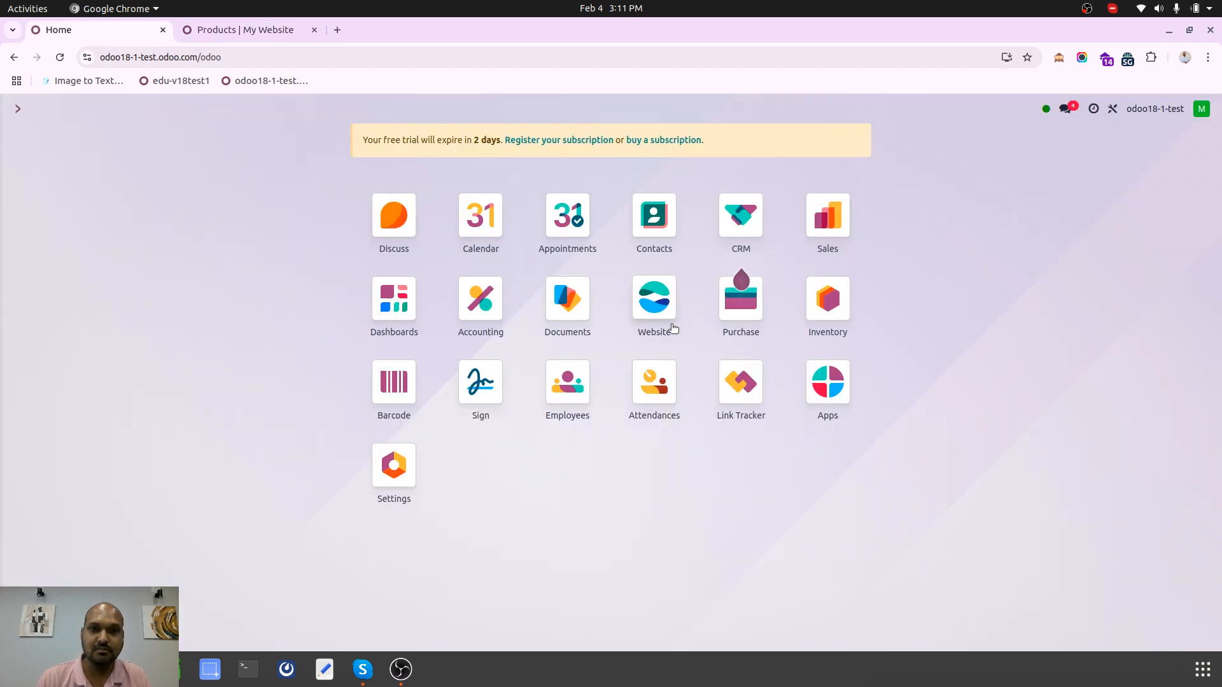
text(price)
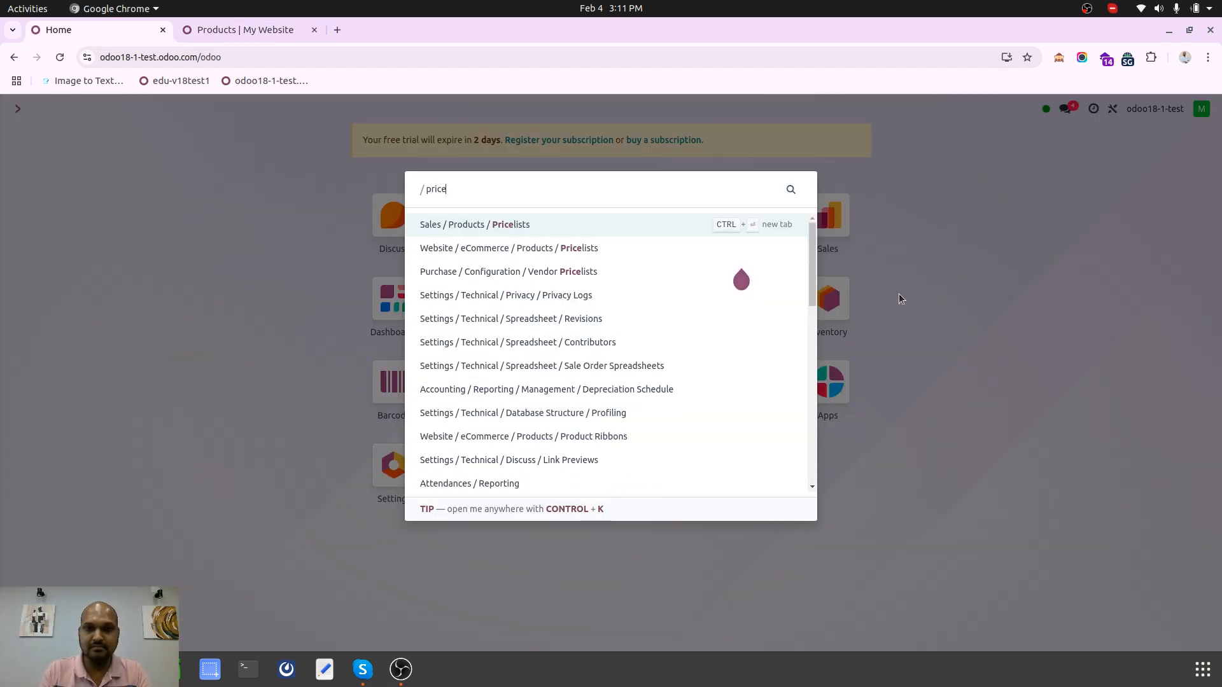
click(473, 224)
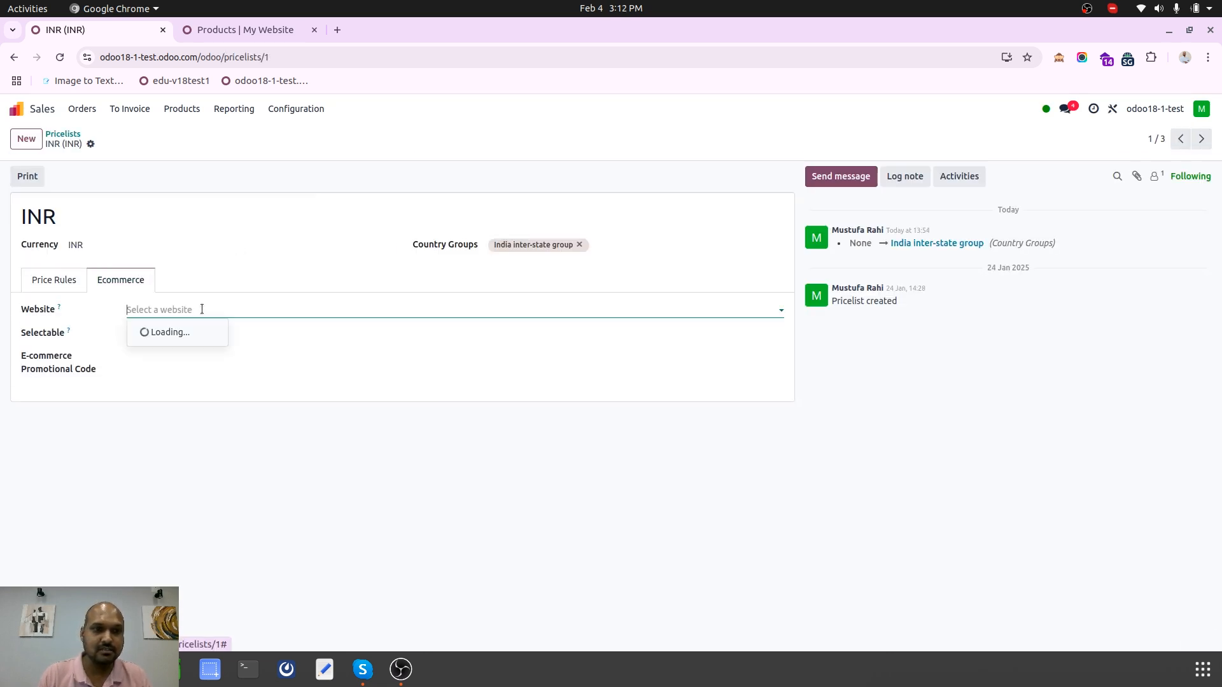
Assign My Website to the INR, Singapore and Europe pricelists in turn.
click(170, 332)
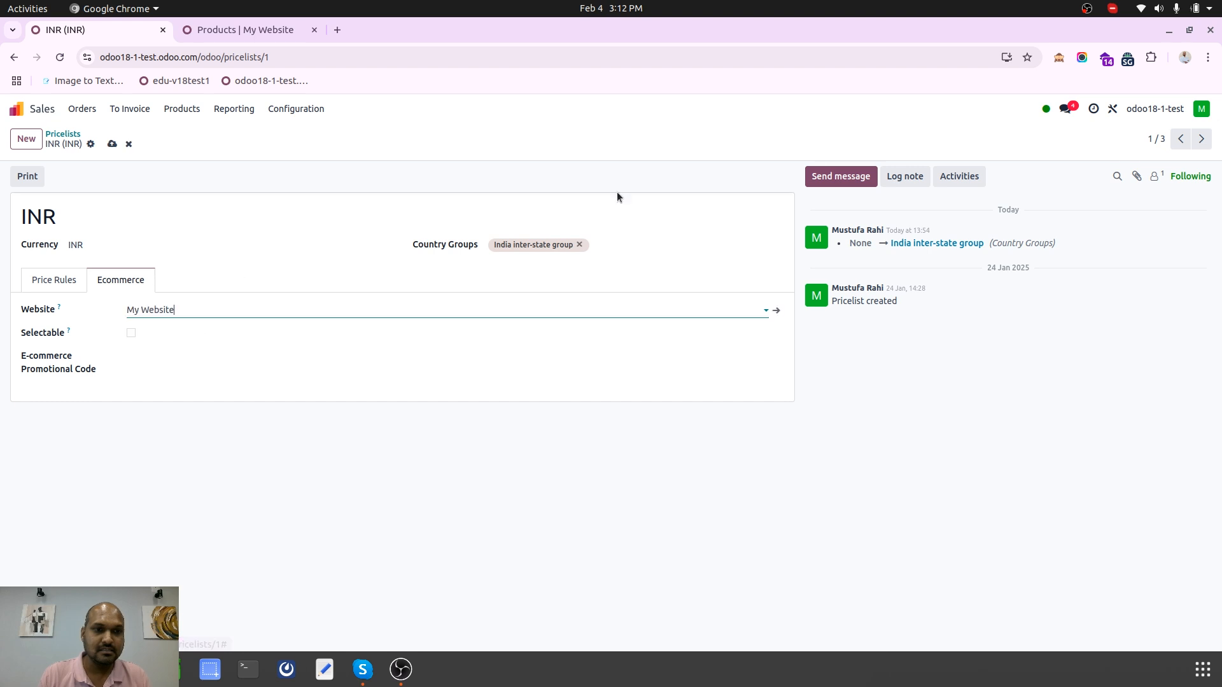
click(1200, 138)
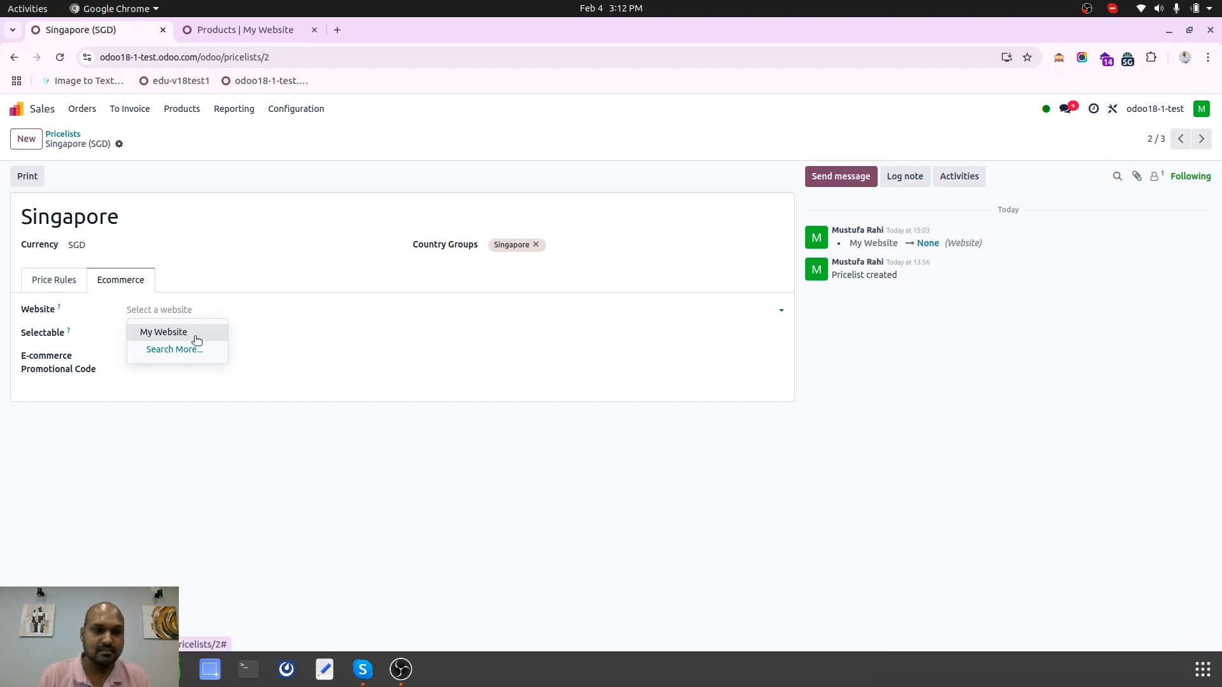
click(1202, 139)
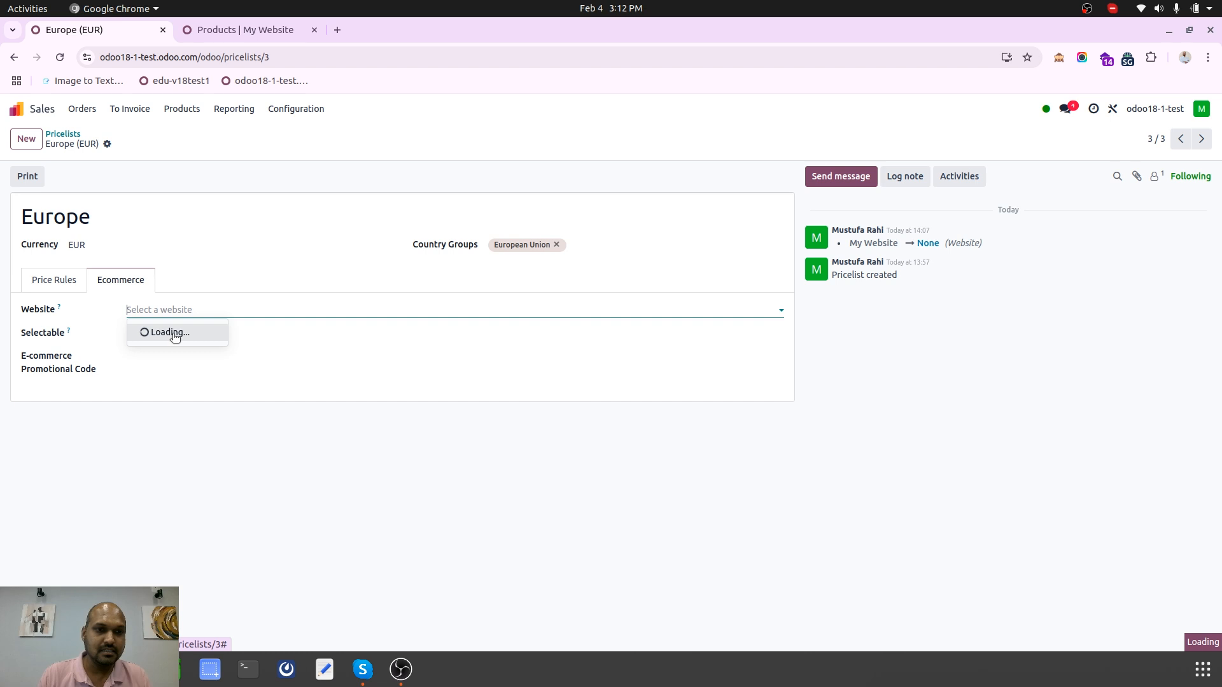
click(169, 332)
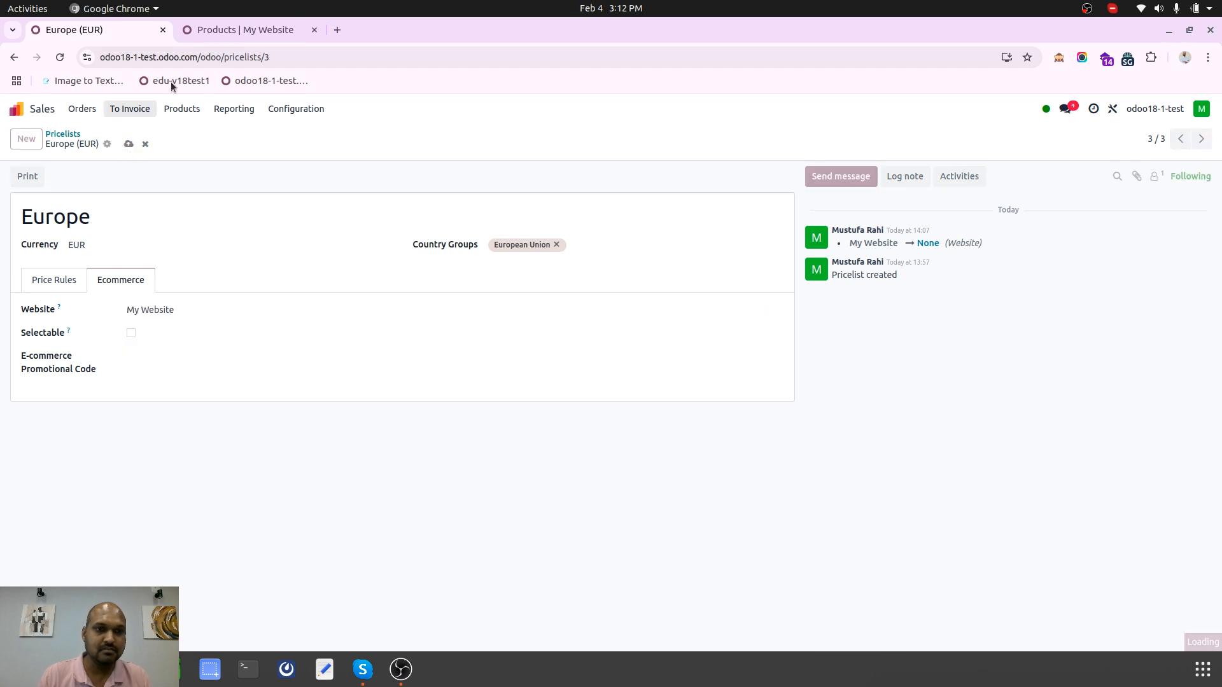
Check that the shop shows Screws at S$ 3.13 for the Singapore visitor.
click(241, 30)
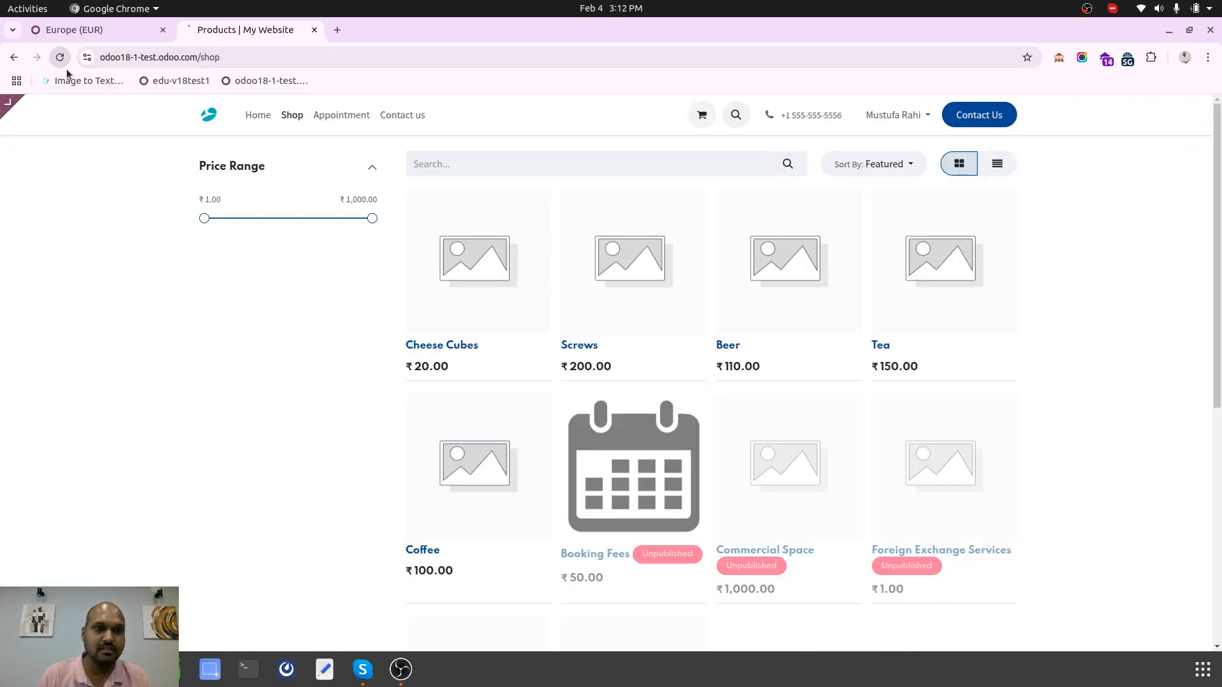
click(60, 57)
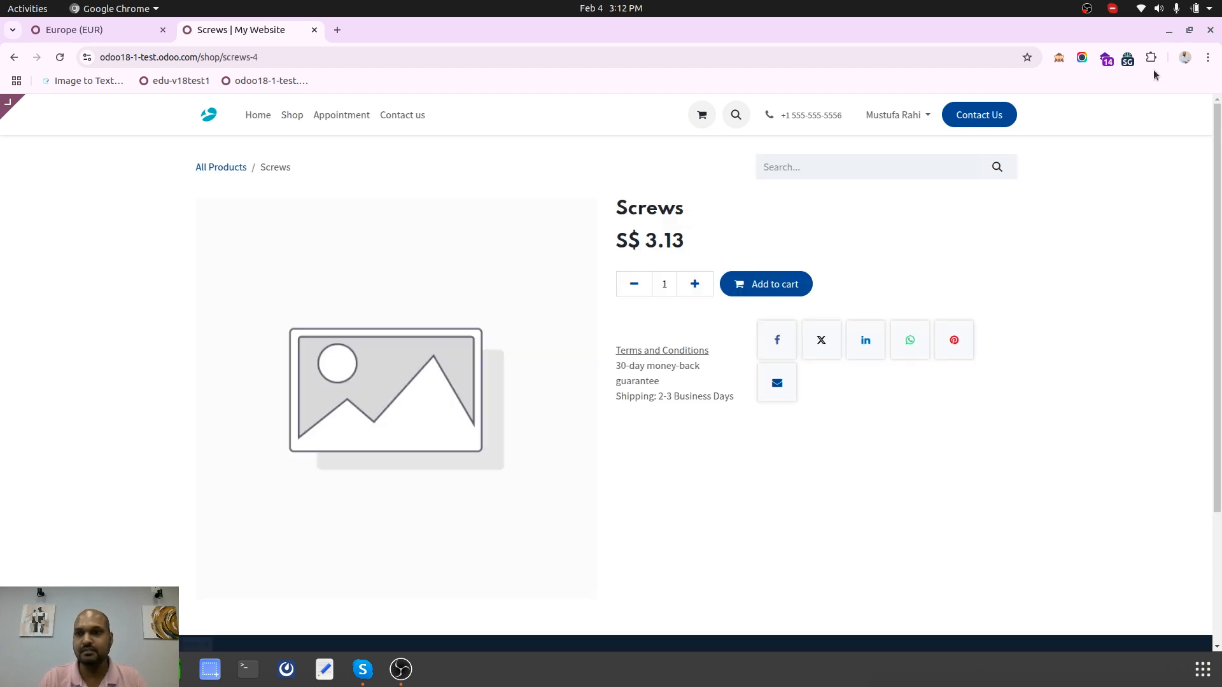
click(1128, 57)
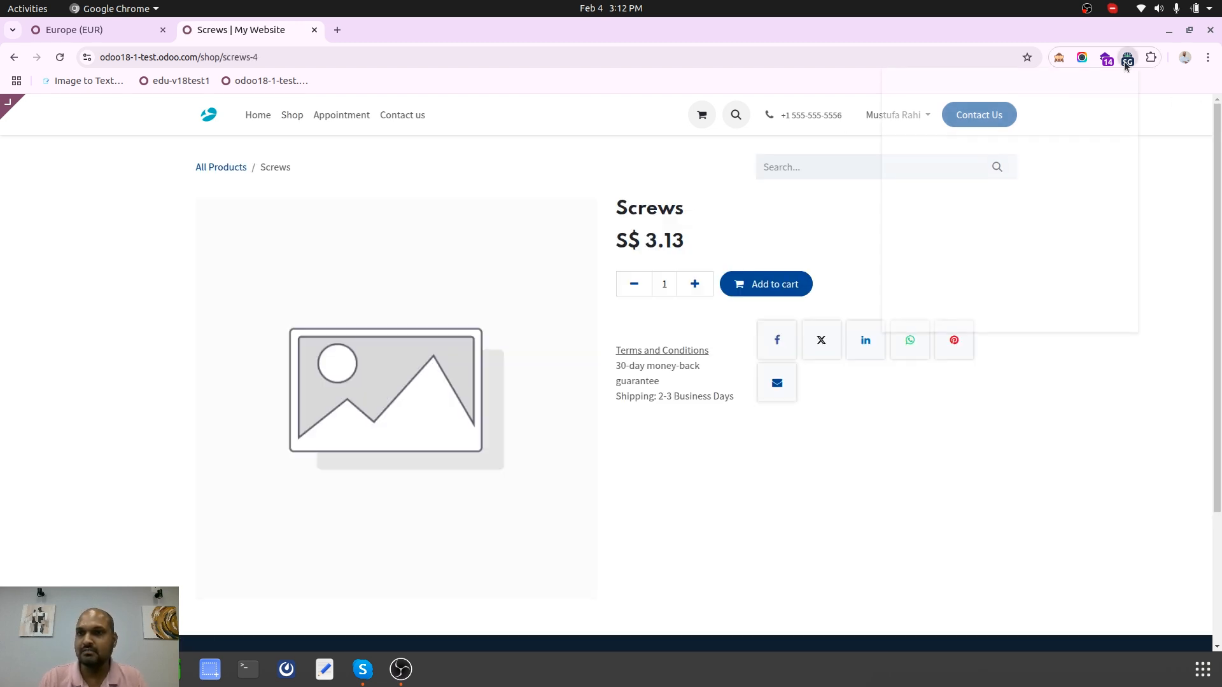
click(1128, 57)
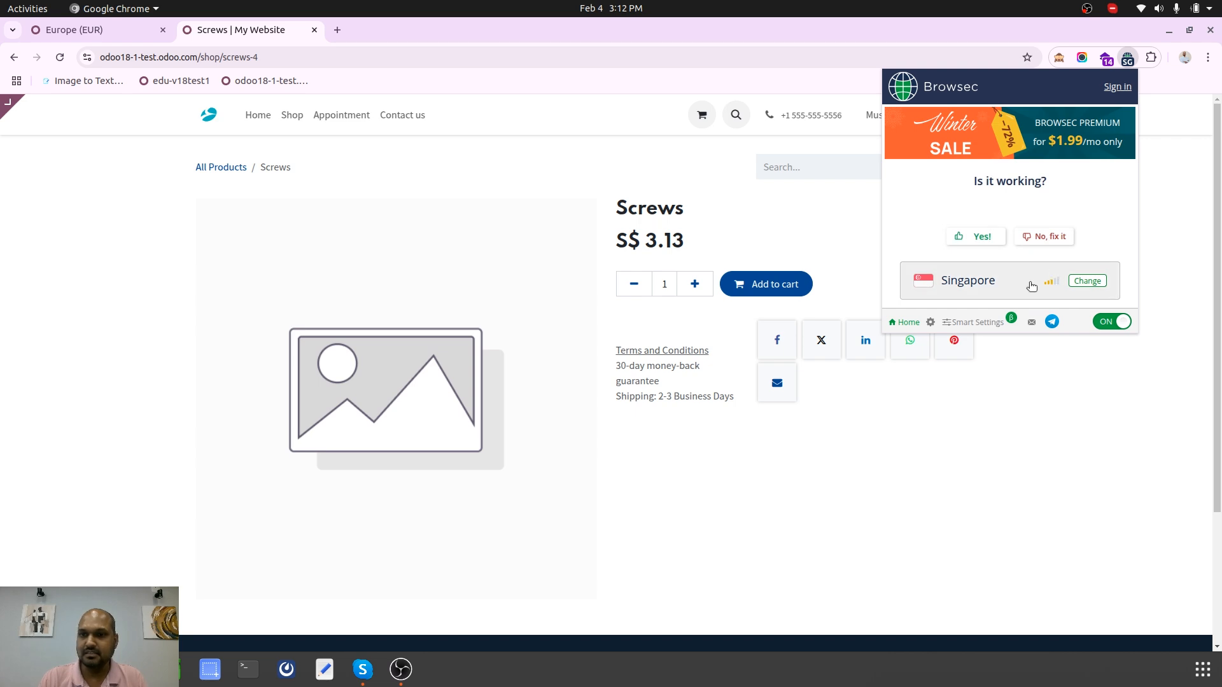
Switch the Browsec virtual location to Netherlands and return to the Europe pricelist.
click(1087, 280)
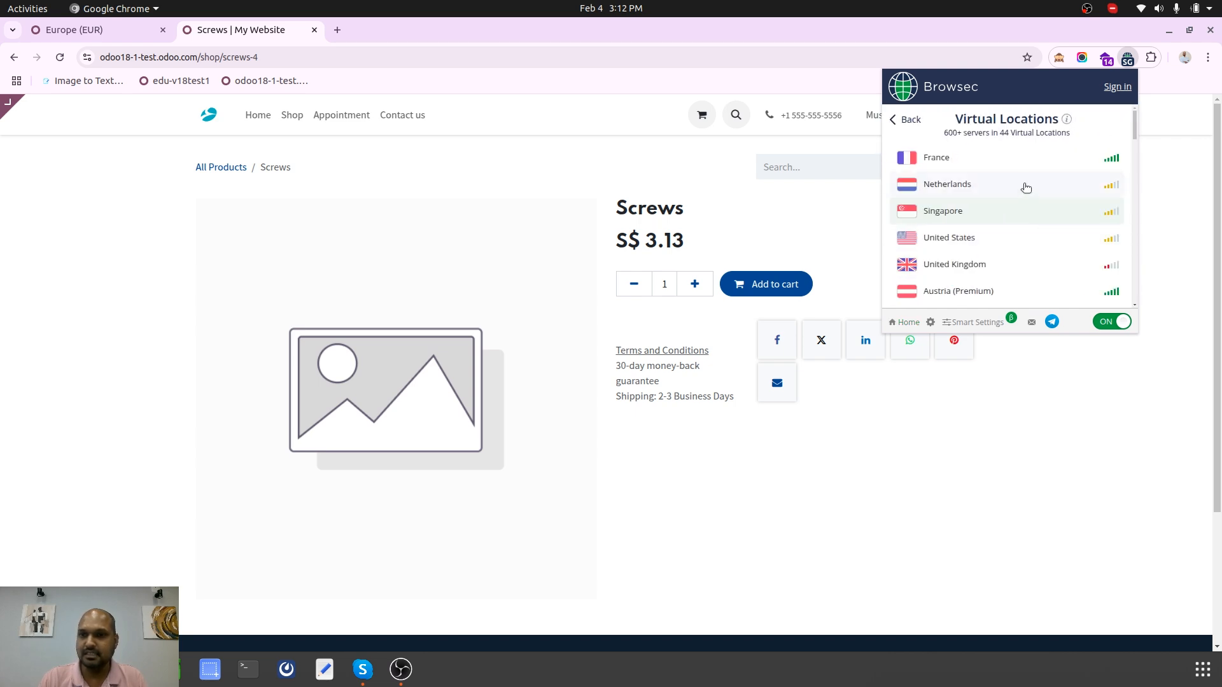
click(947, 183)
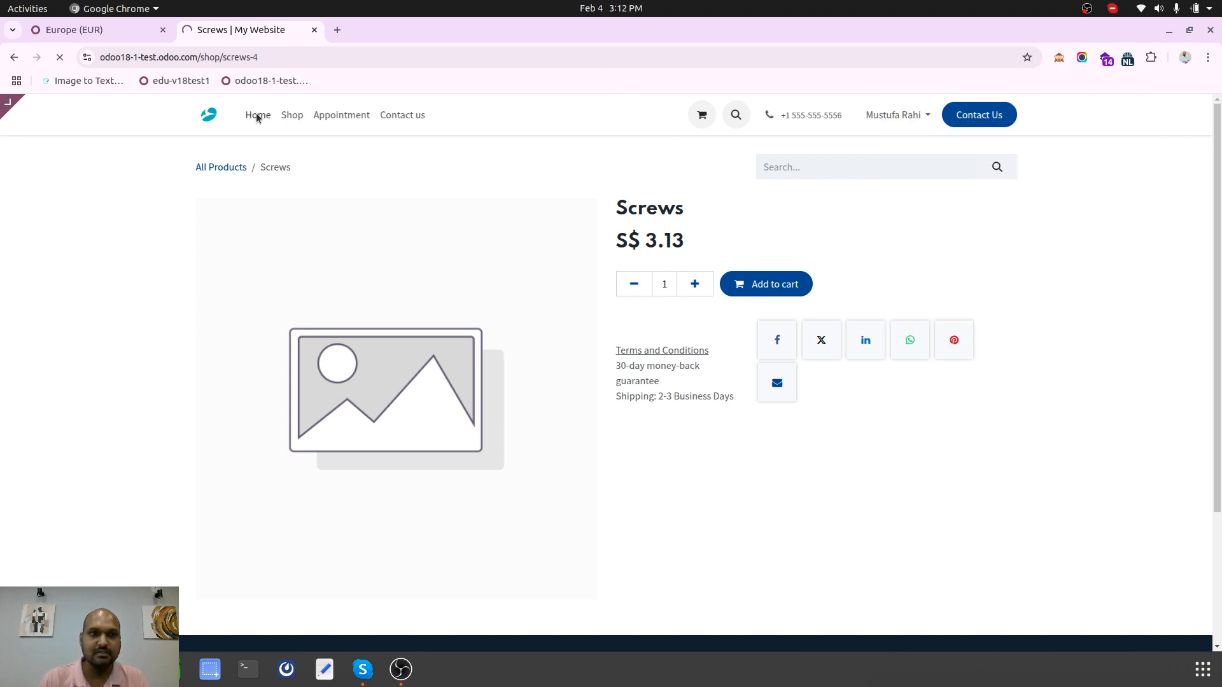
click(257, 114)
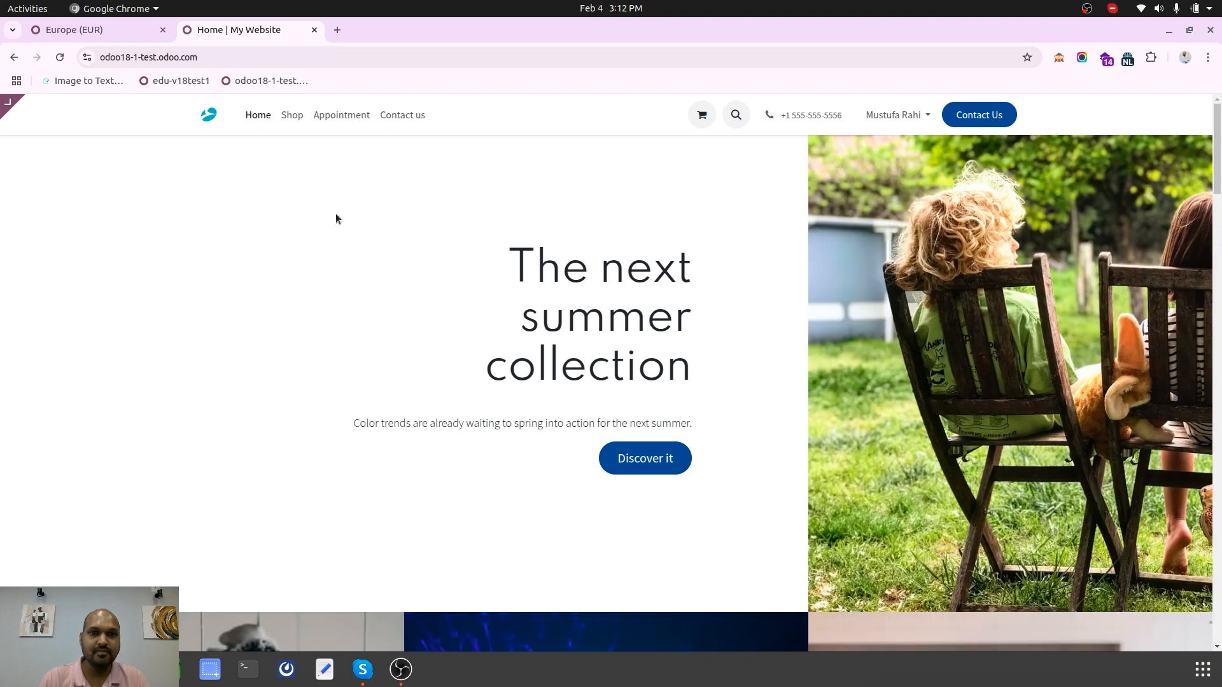
click(291, 115)
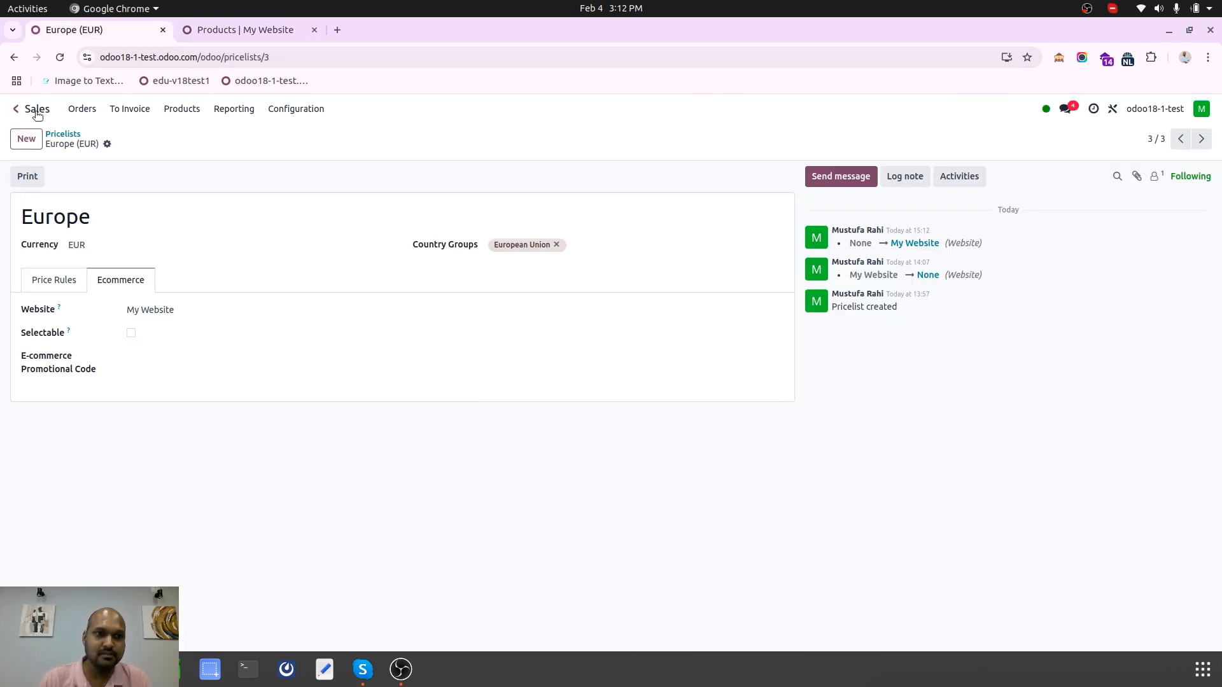
Create a country group named USA containing United States and save it.
click(18, 109)
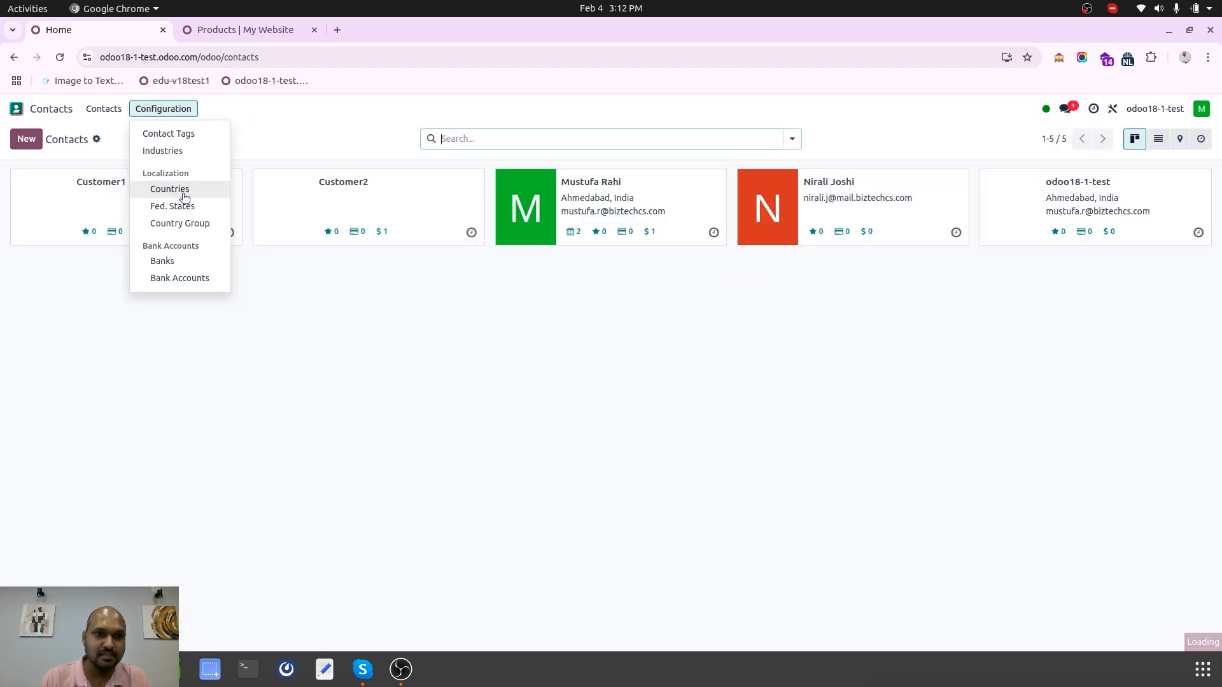
click(180, 222)
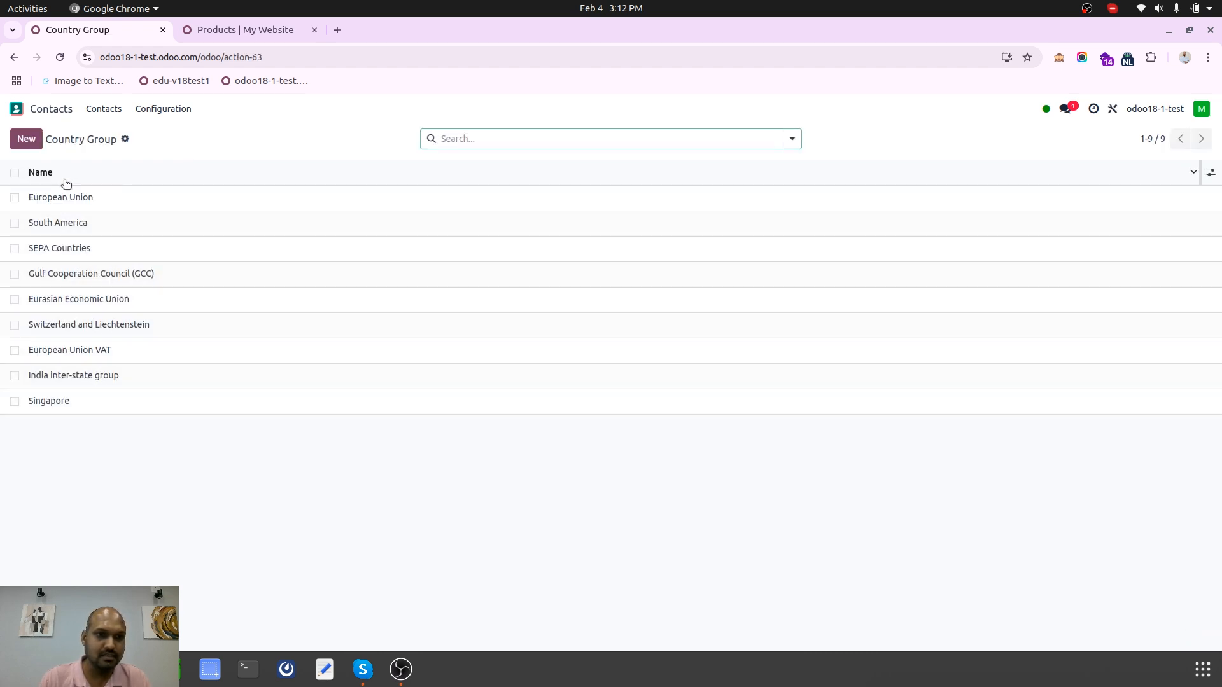
click(25, 139)
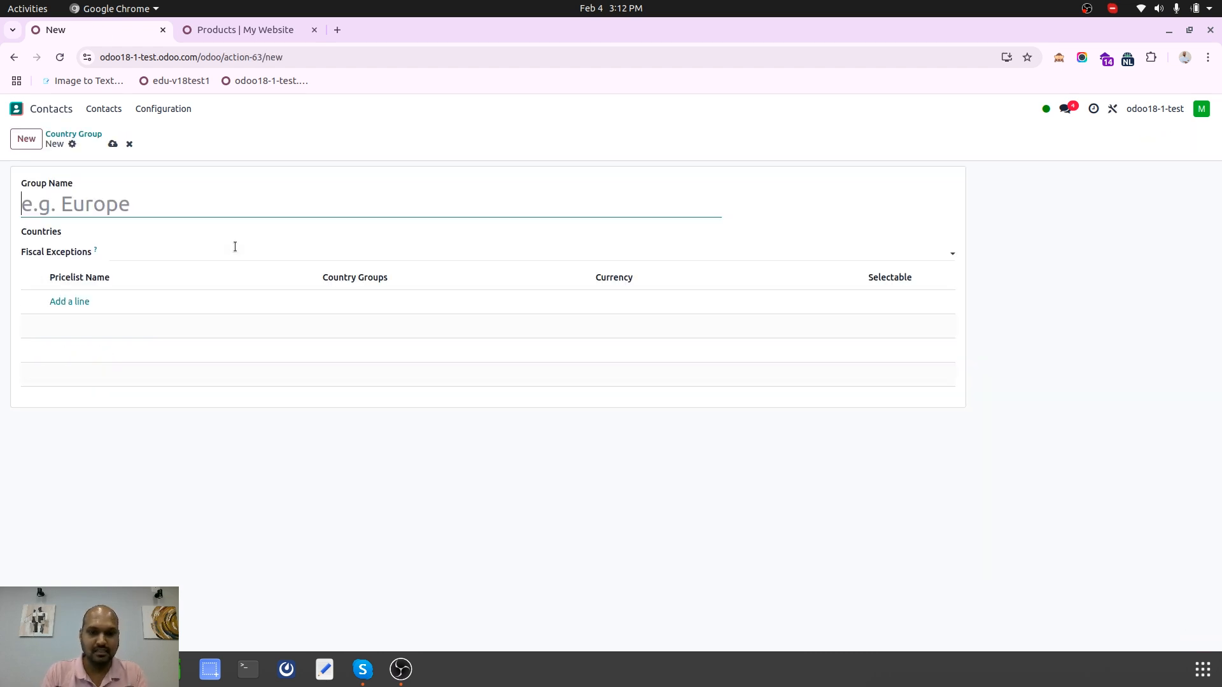
text(uni)
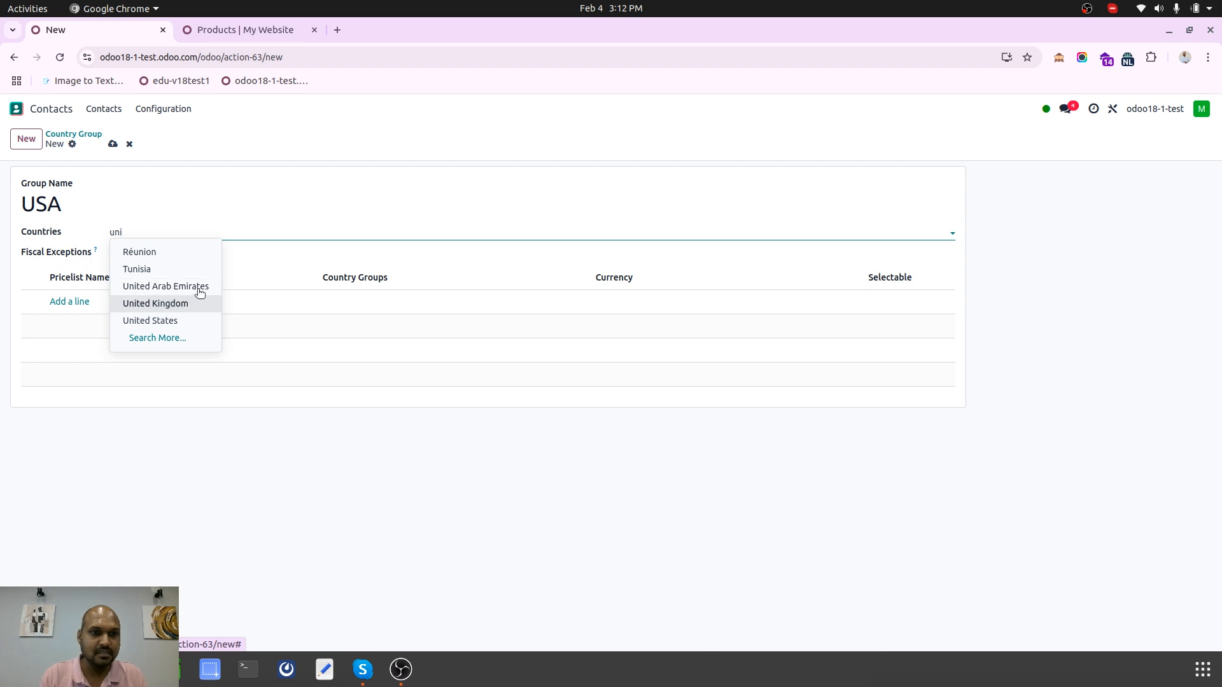
click(150, 321)
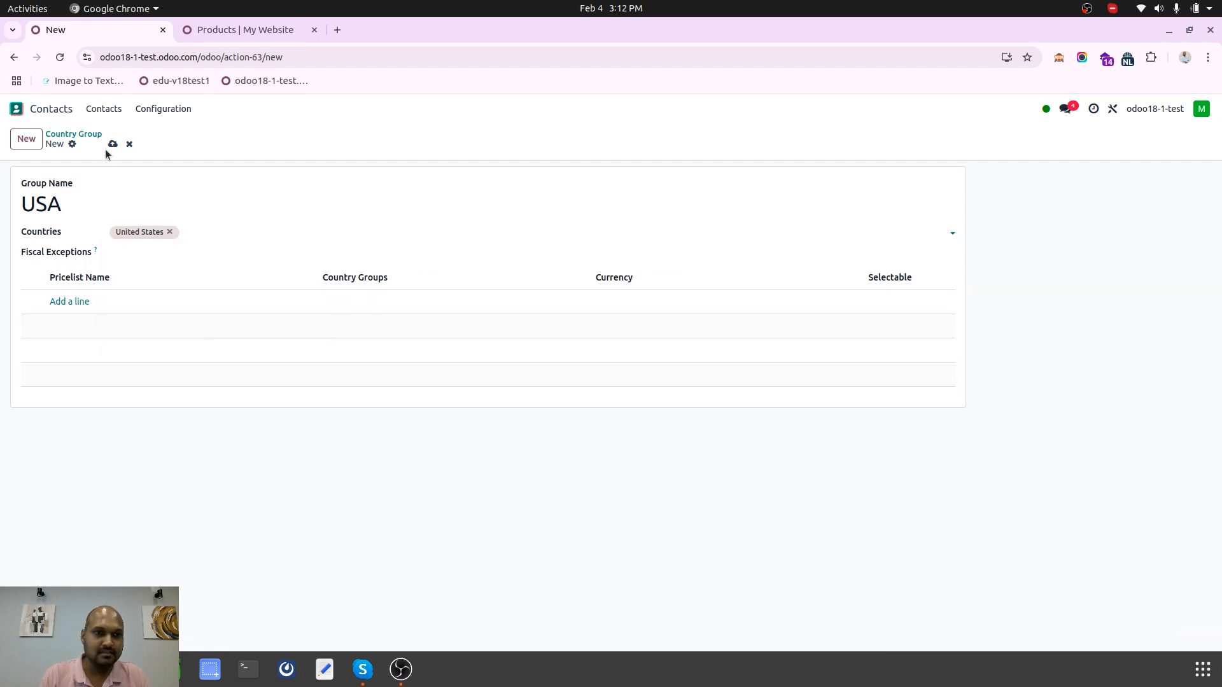
click(112, 144)
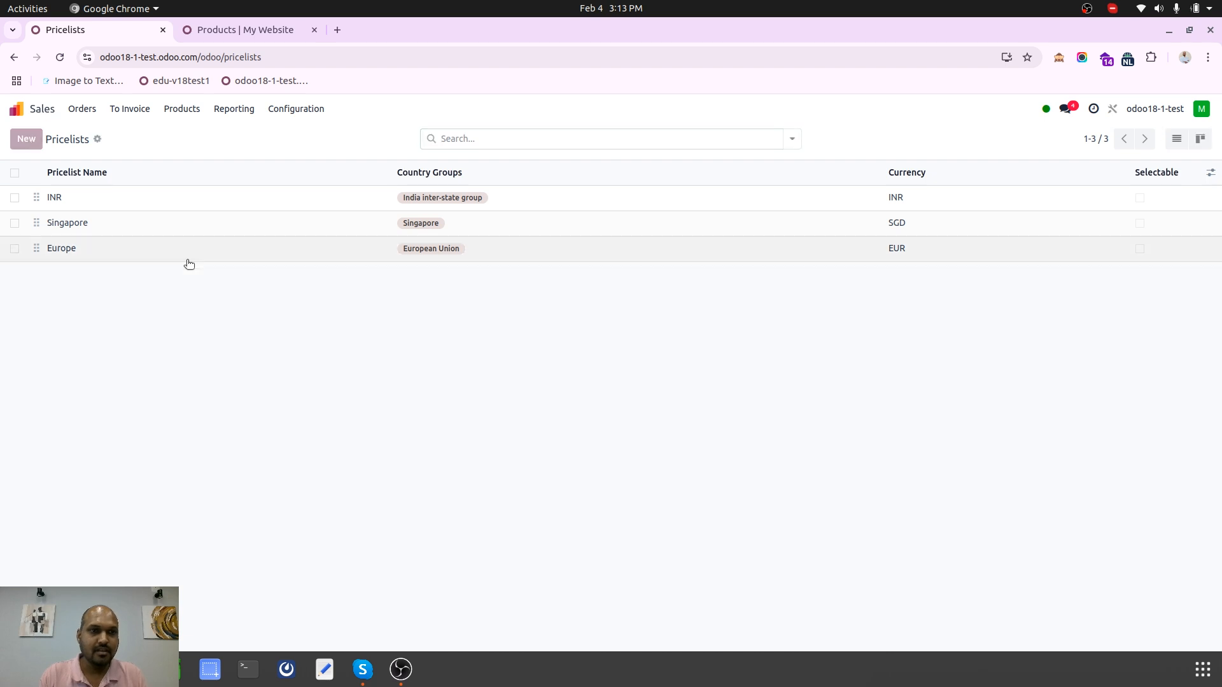
Start a new USA Pricelist with USD as its currency.
click(25, 139)
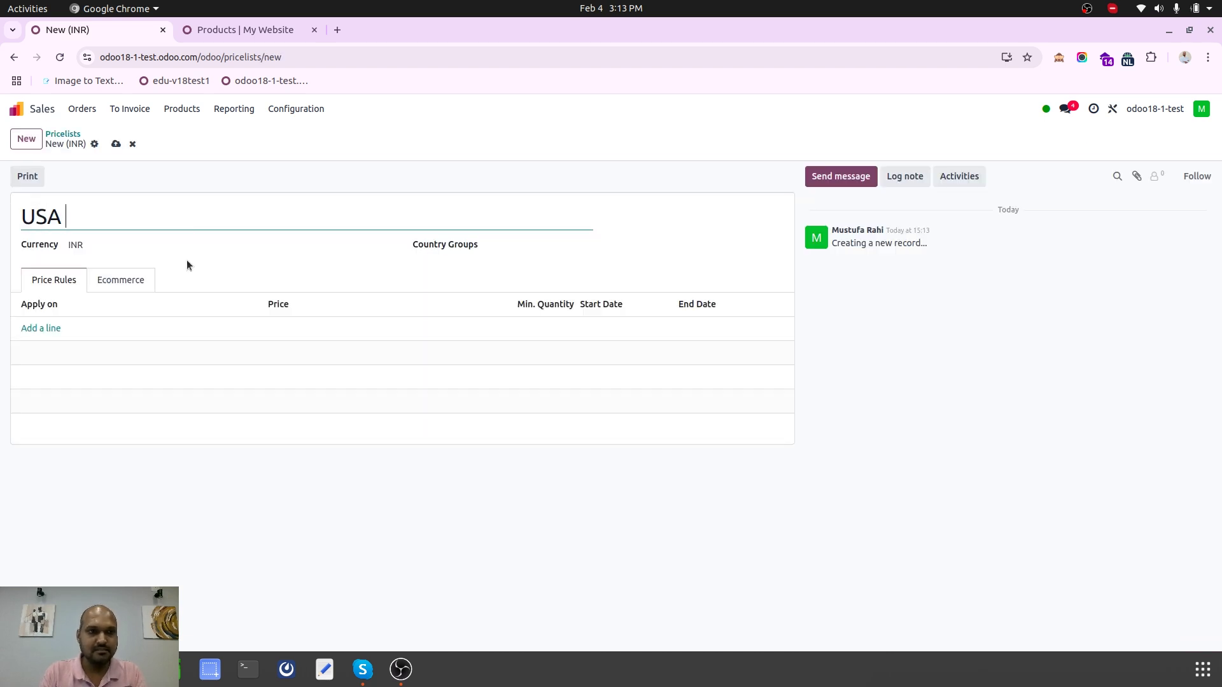
text(Pricelist)
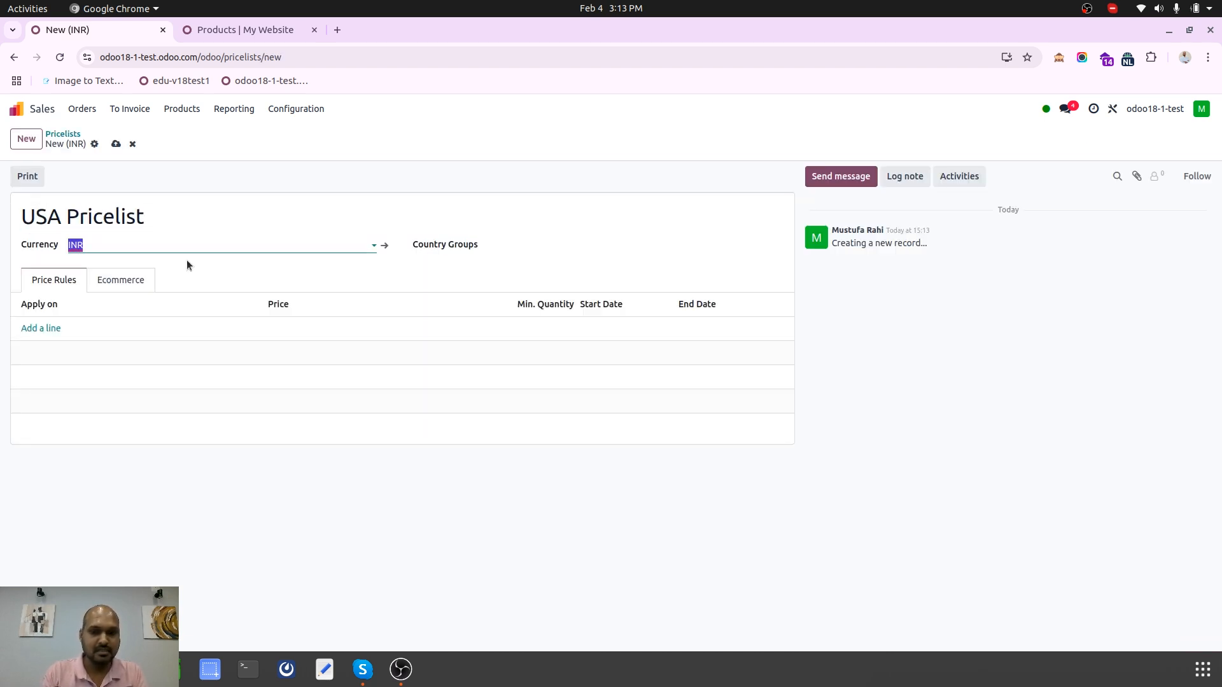
text(u)
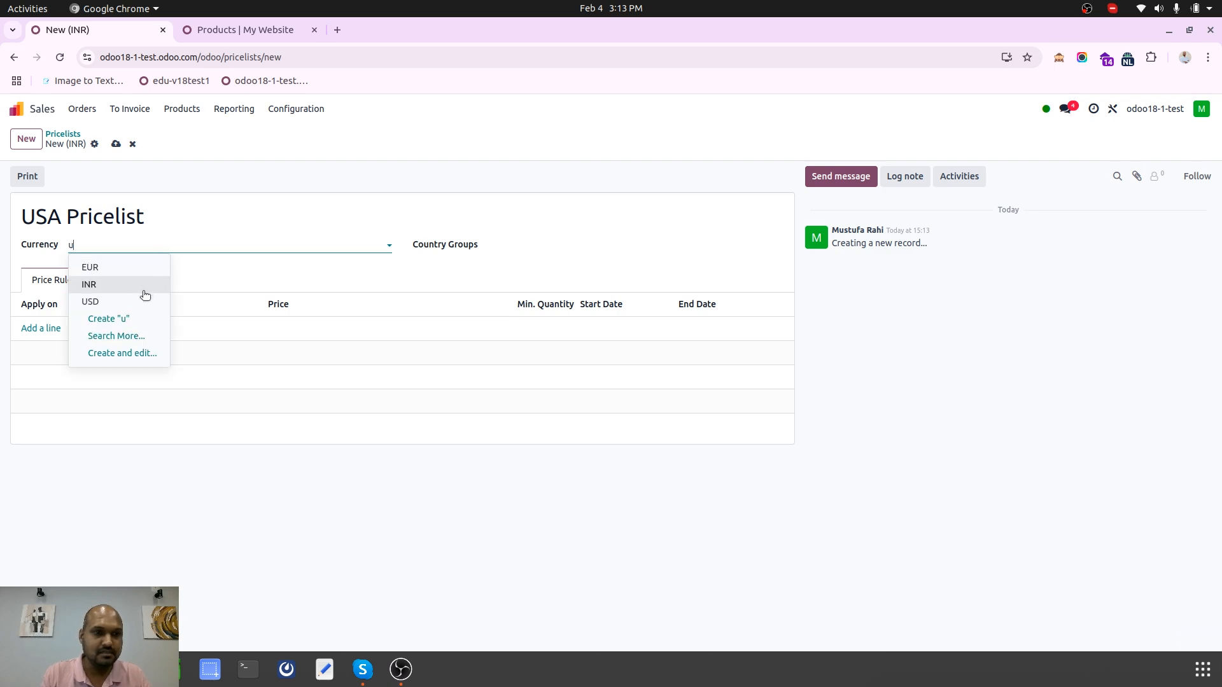
click(90, 302)
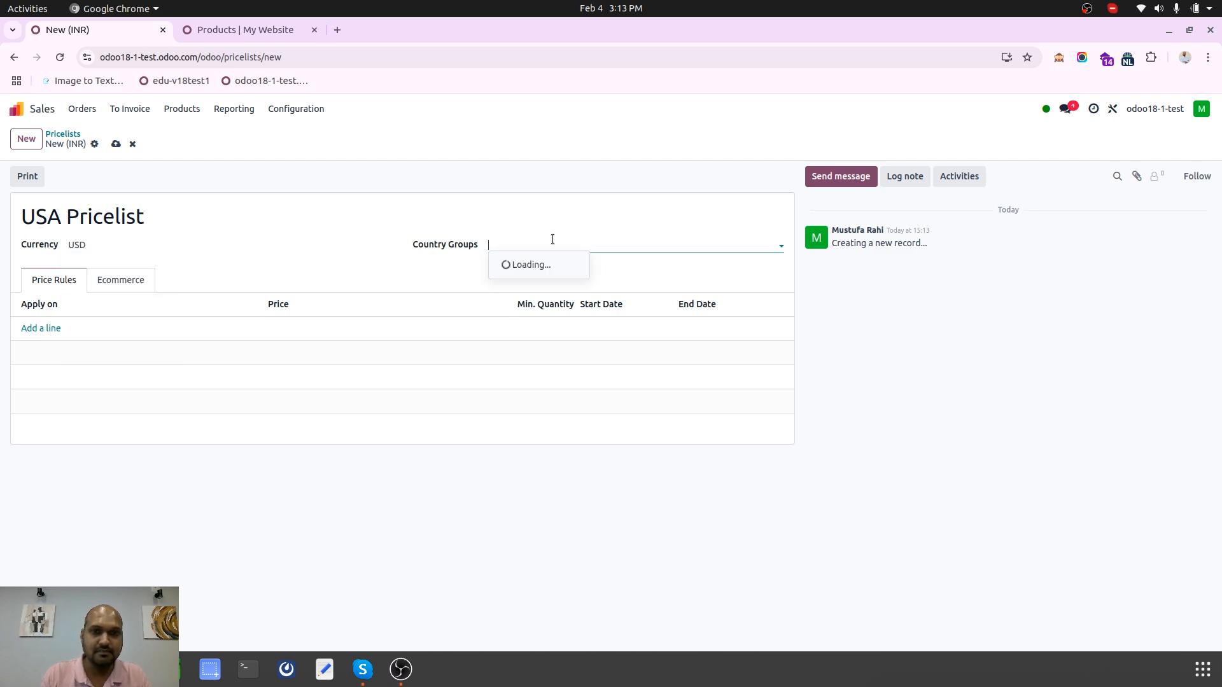
Add the USA country group to the pricelist and save the record.
text(uni)
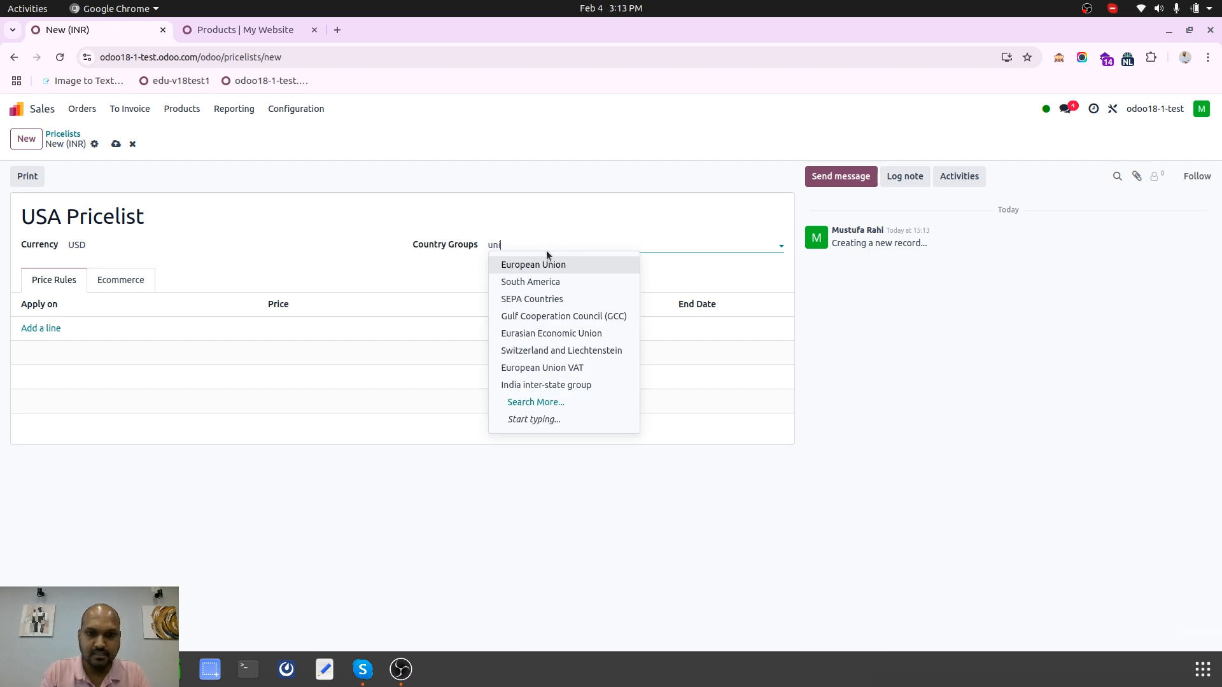
text(uni)
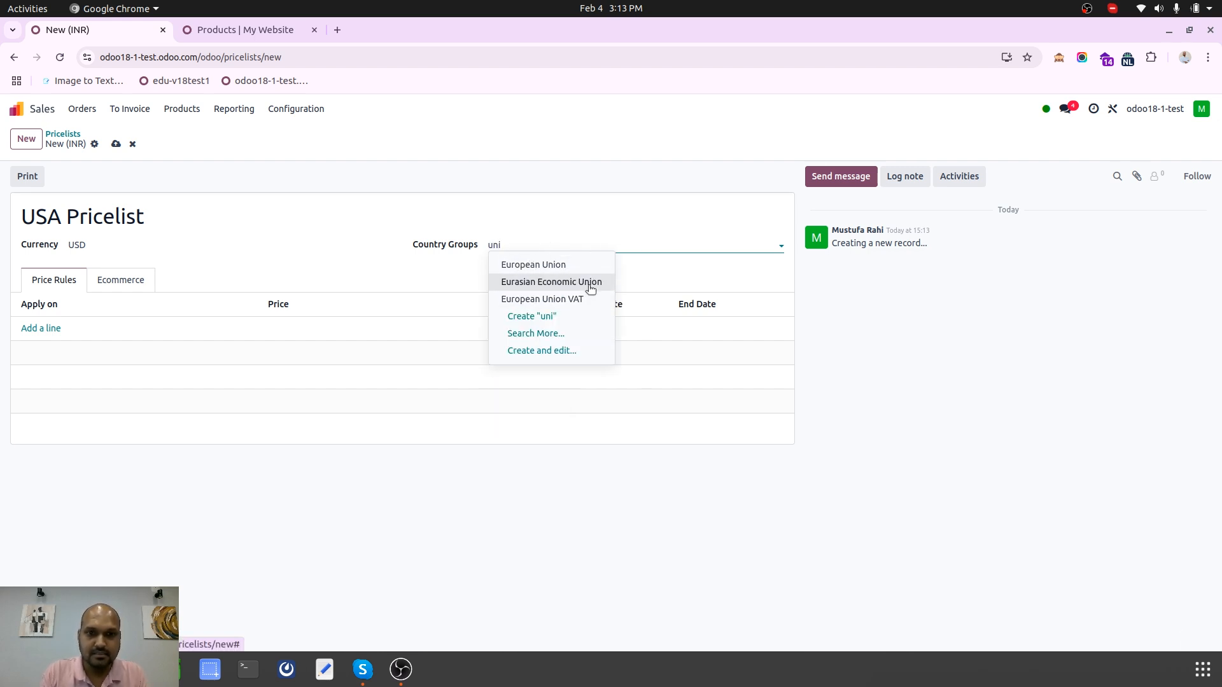
text(usa)
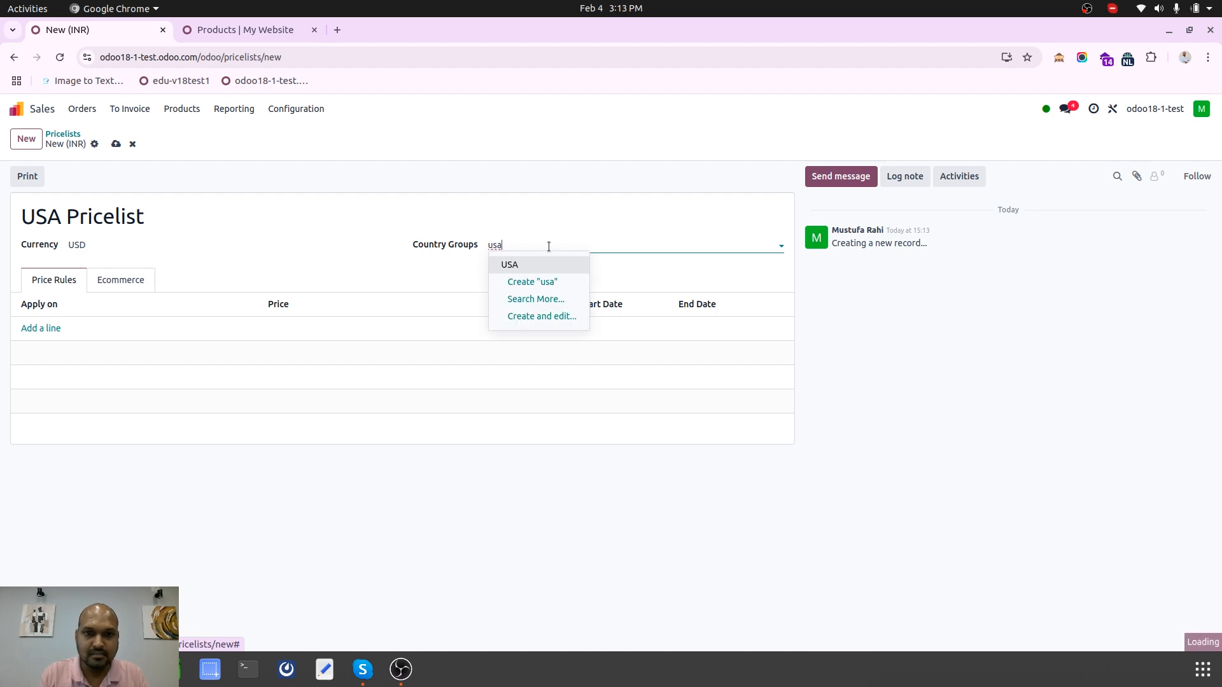
click(509, 265)
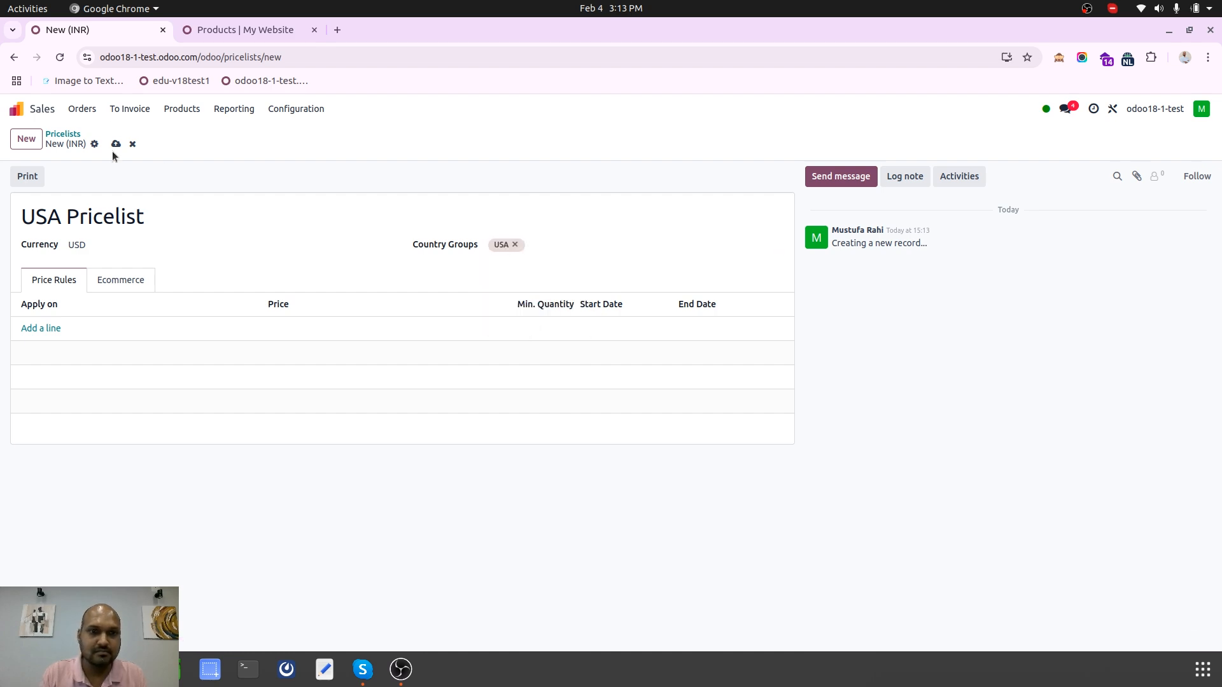
click(116, 144)
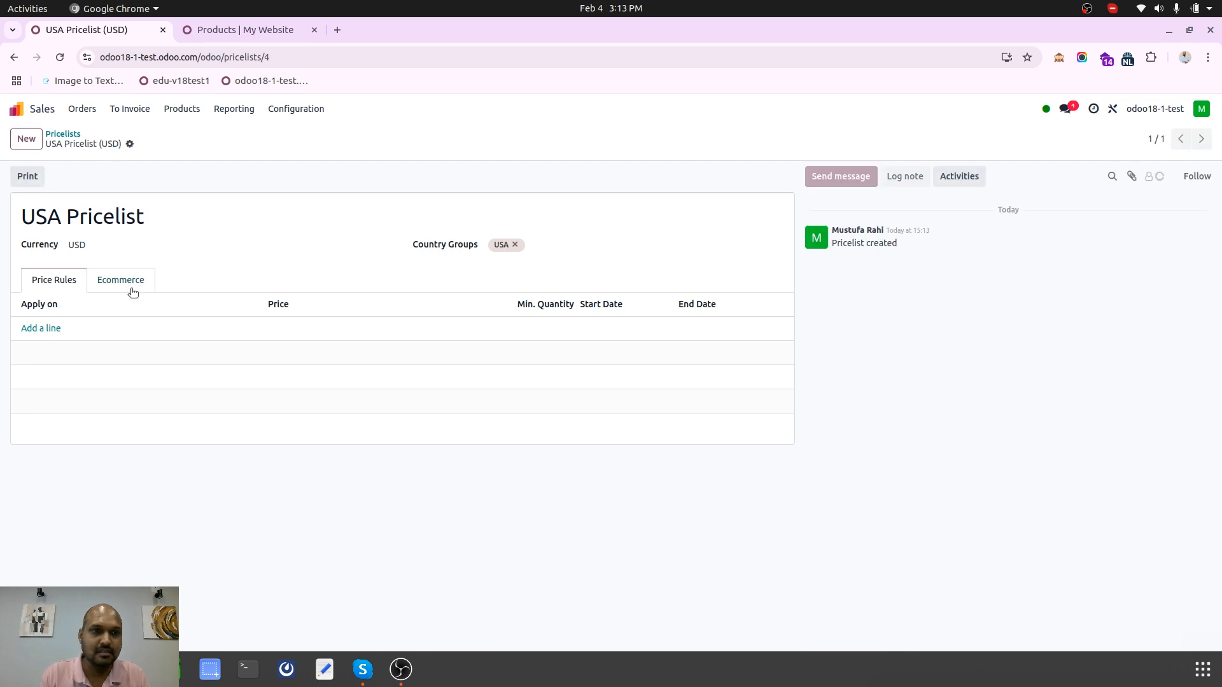
click(1196, 176)
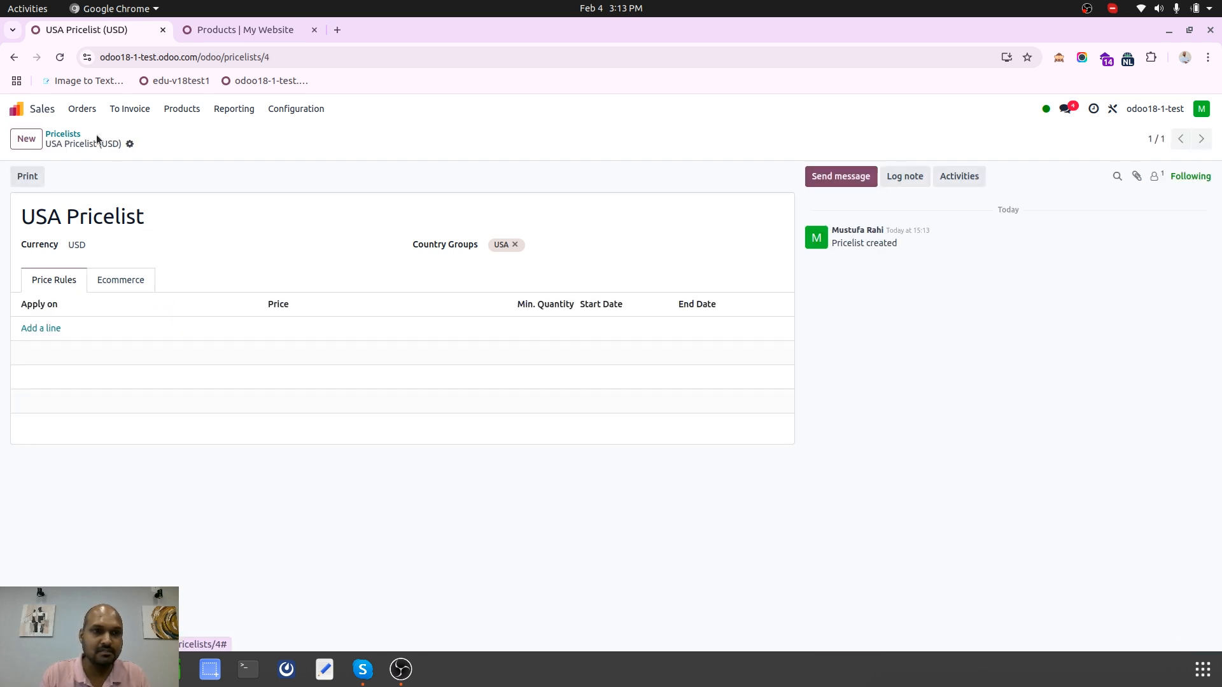
Set the Browsec virtual location to United States on the shop tab.
click(247, 31)
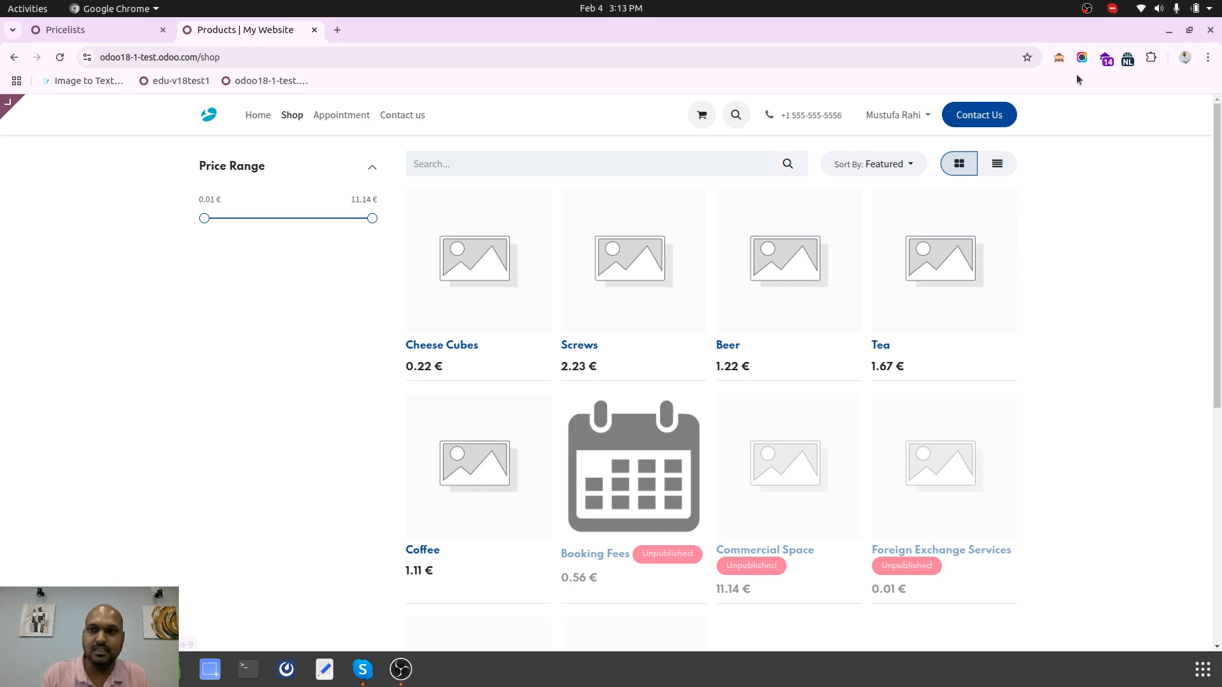
click(1128, 57)
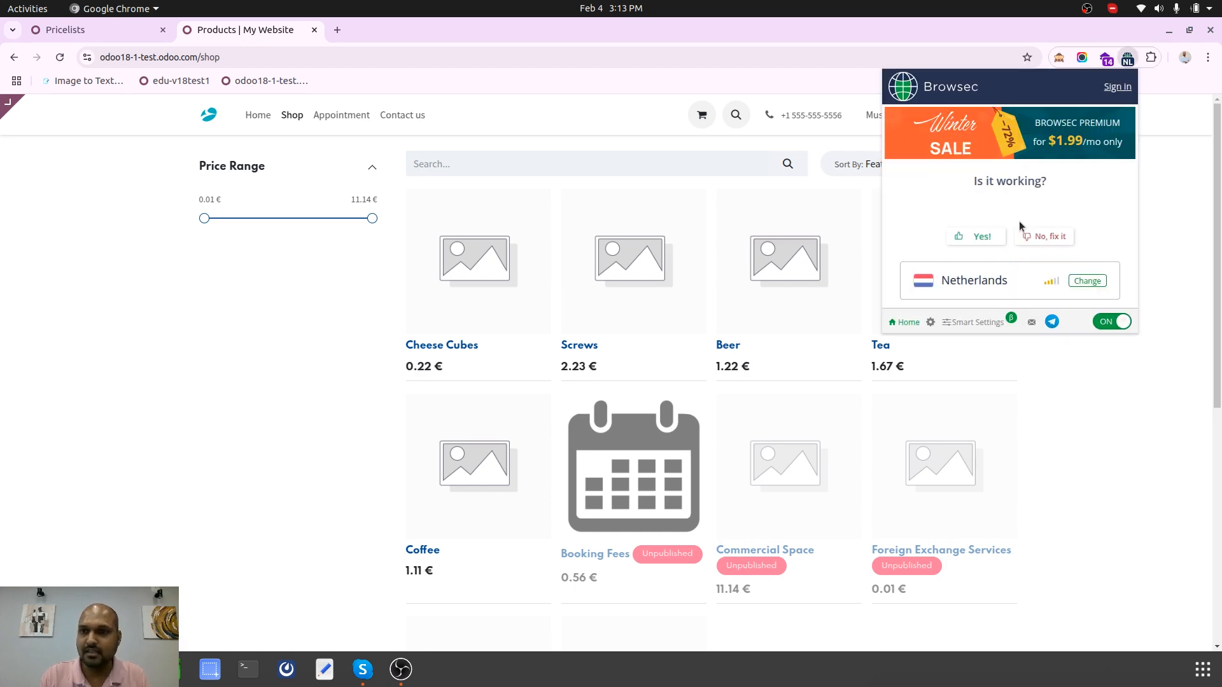
click(1087, 280)
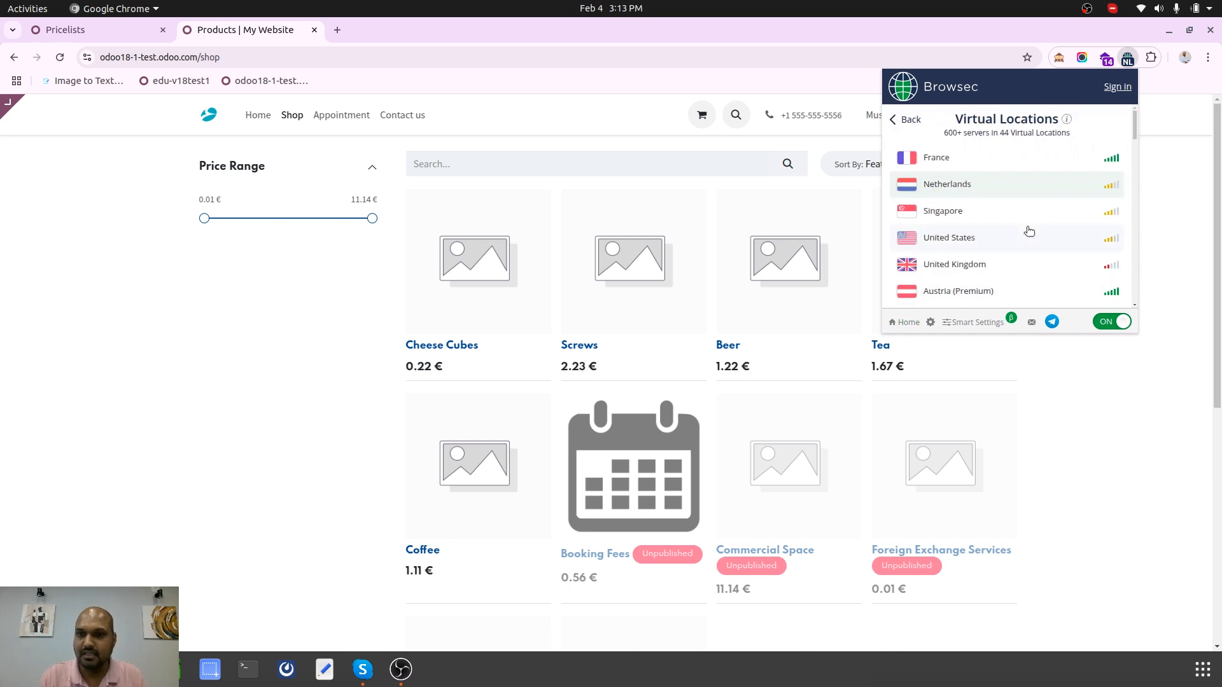
click(948, 236)
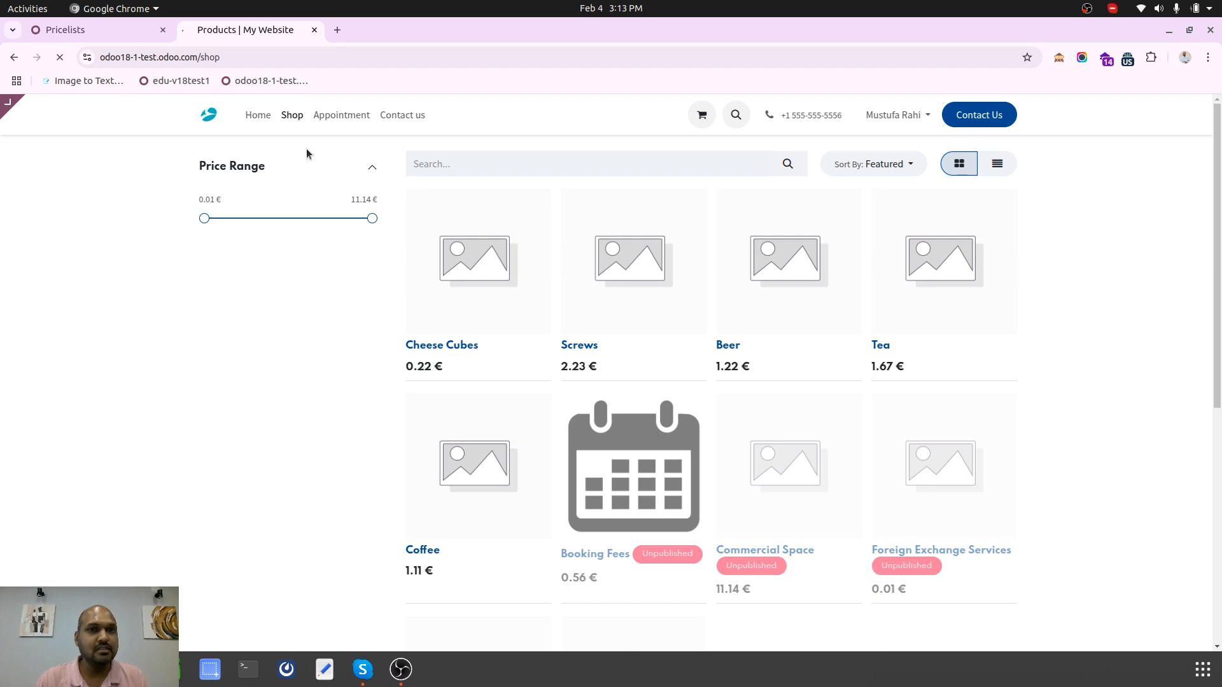
Reload the shop via Home and view Cheese Cubes at $ 0.23.
click(258, 114)
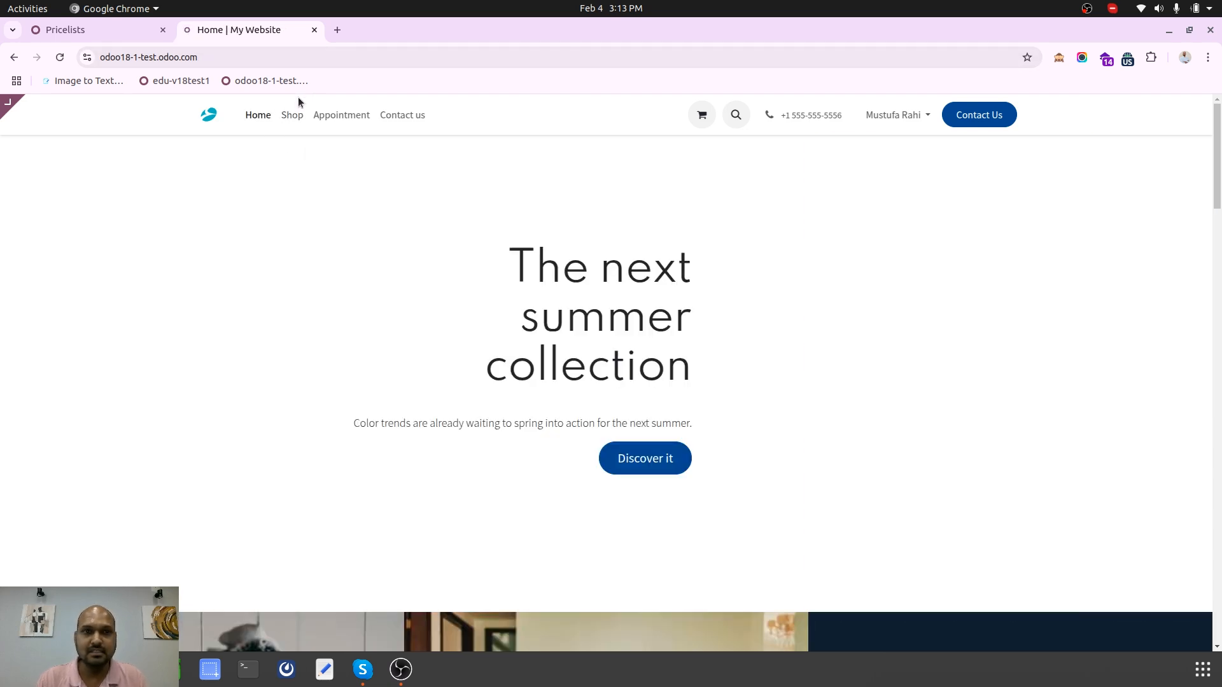
click(292, 114)
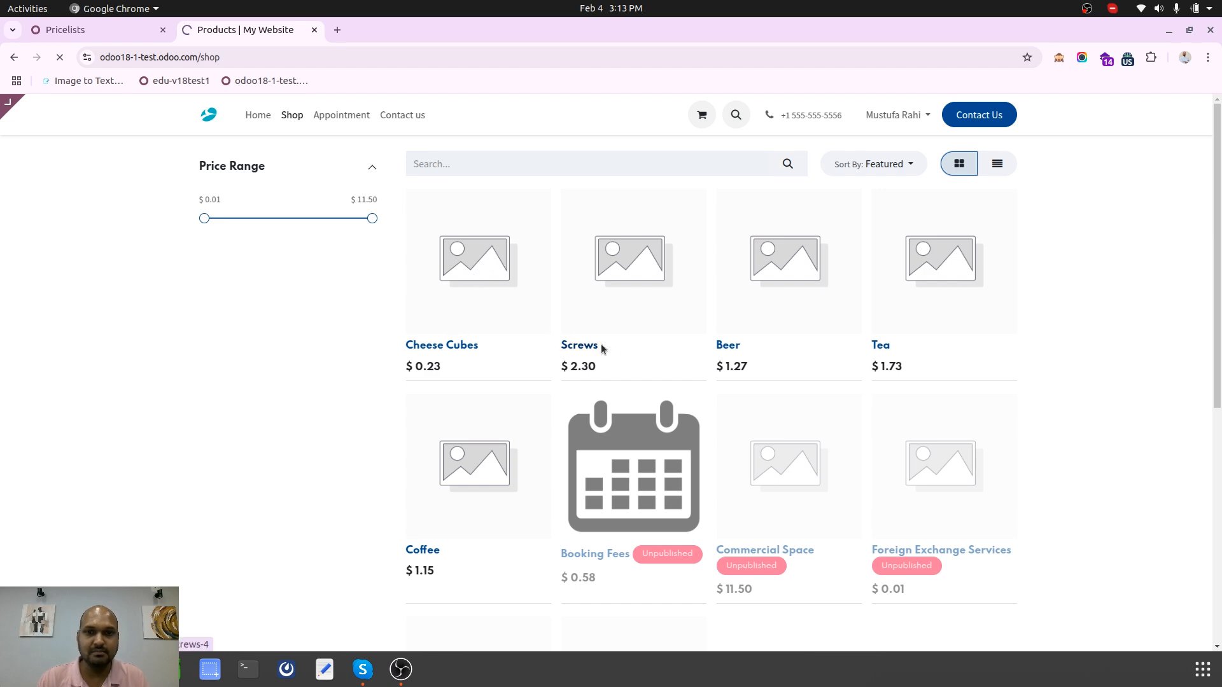
click(440, 343)
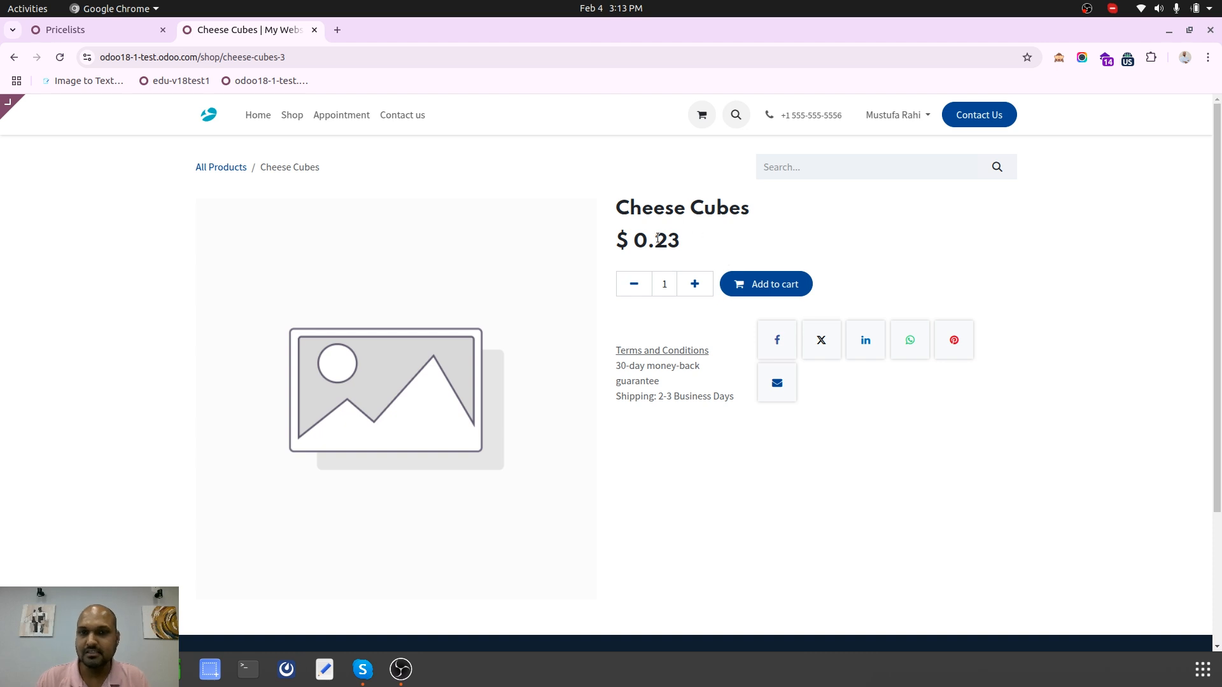
mouse_move(681, 237)
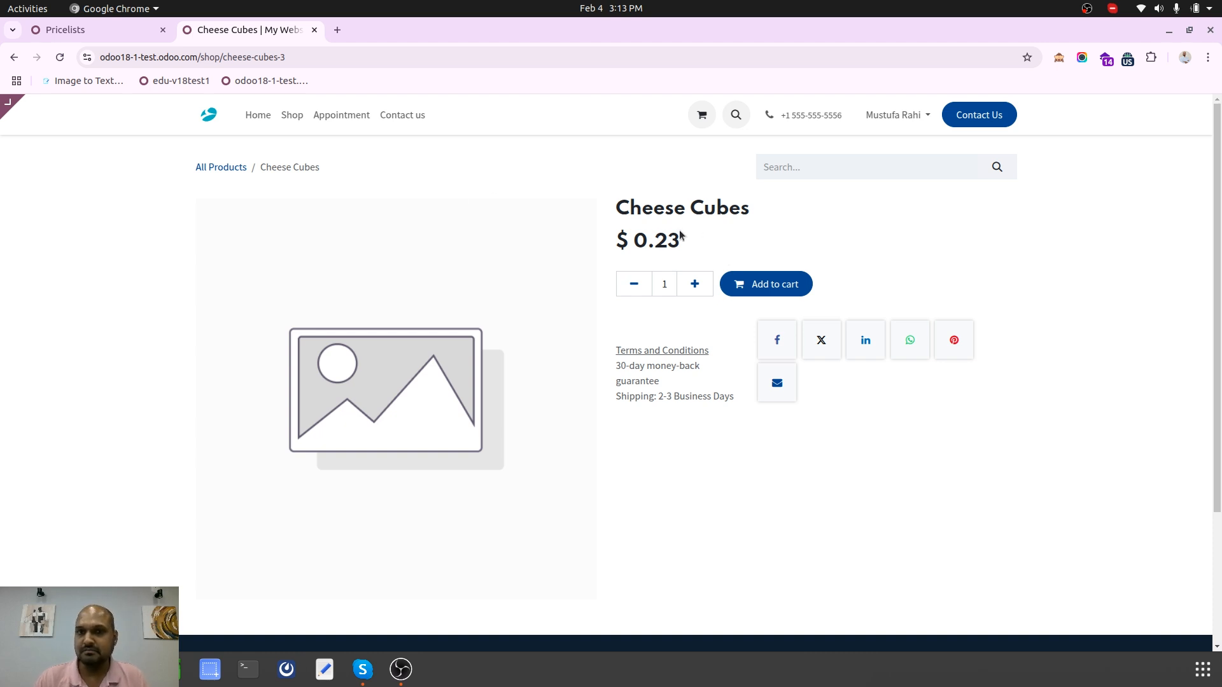
Check the Browsec location and Cheese Cubes tab, ending on the four-pricelist list (INR, Singapore, Europe, USA).
click(63, 31)
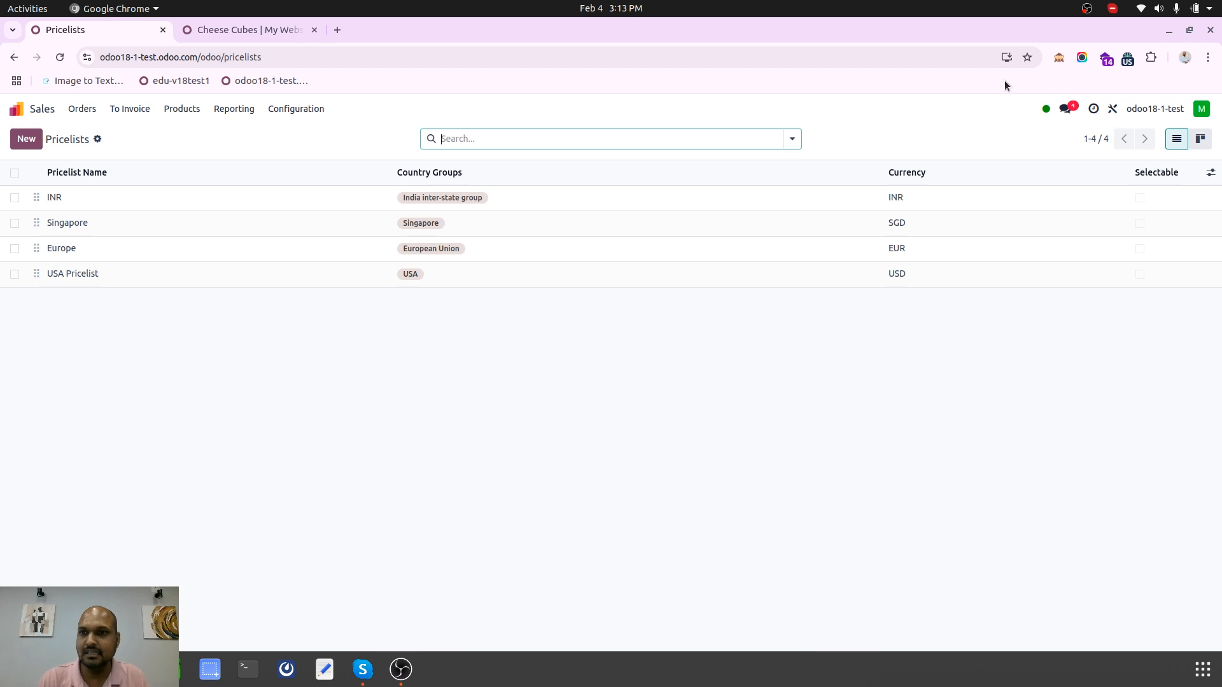
click(1128, 58)
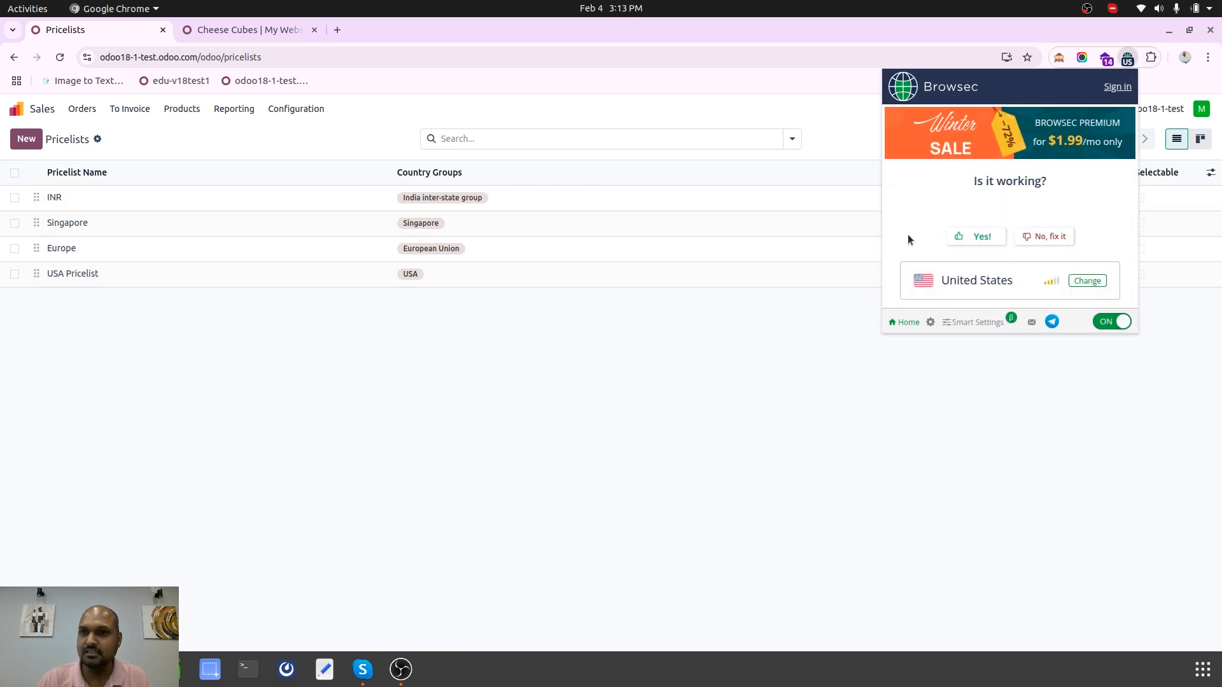
mouse_move(716, 94)
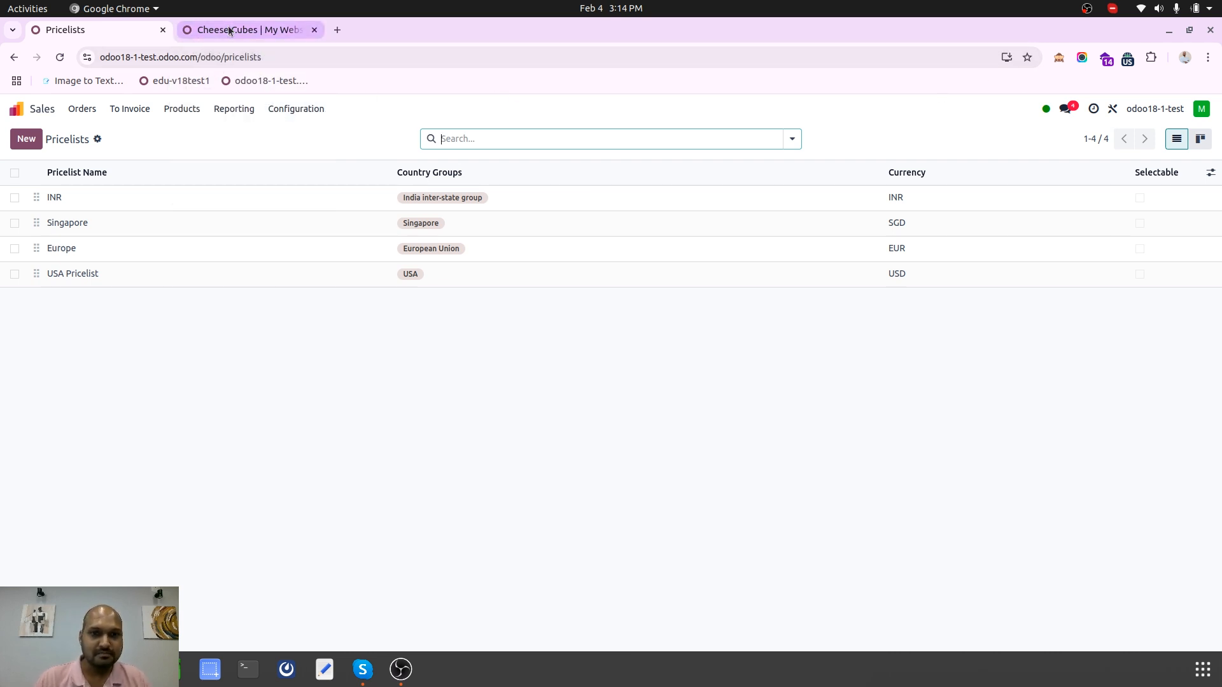
mouse_move(232, 31)
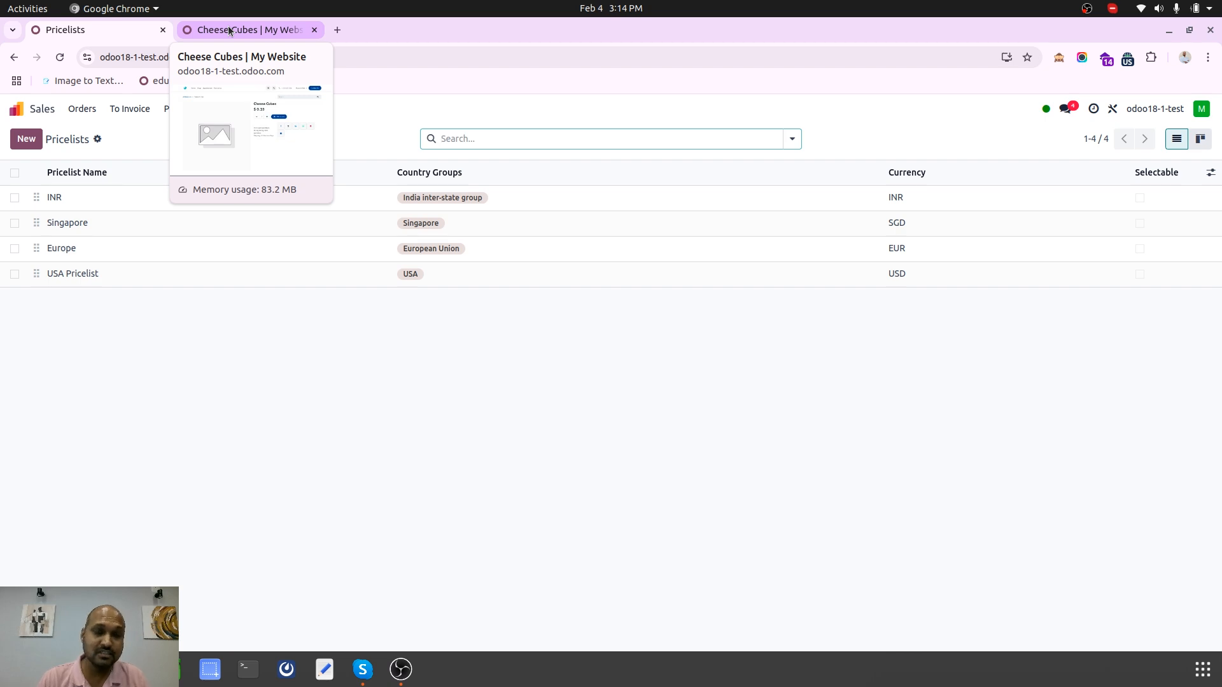
click(239, 29)
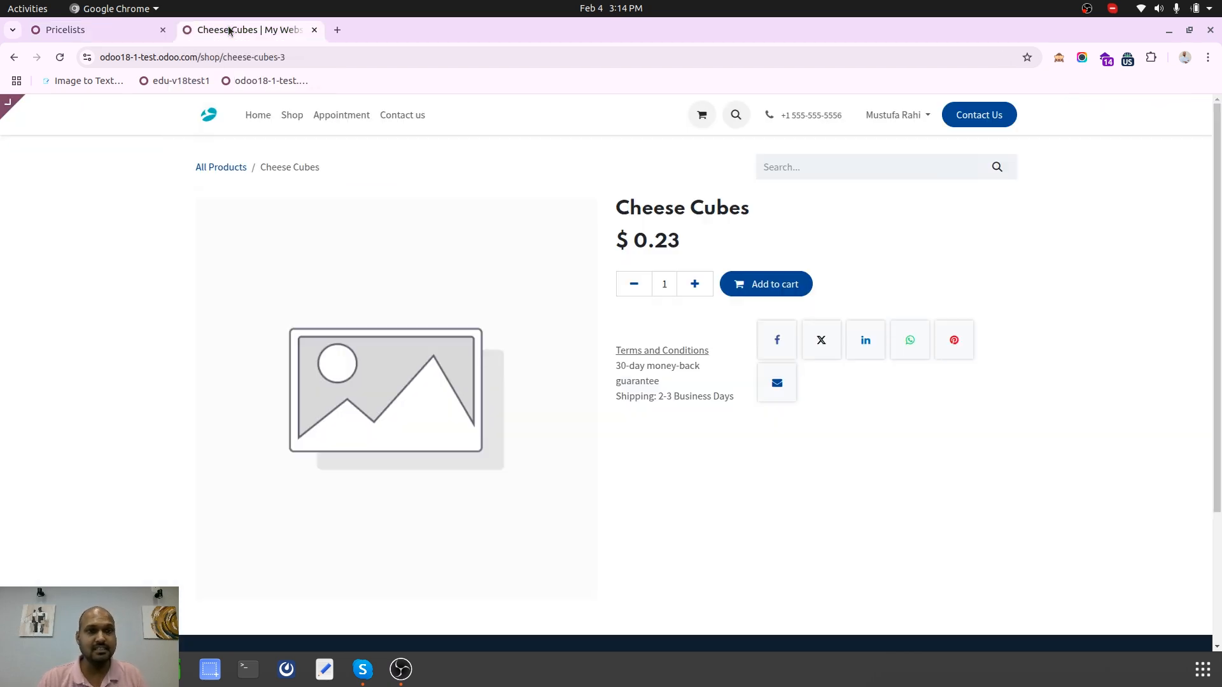
click(63, 29)
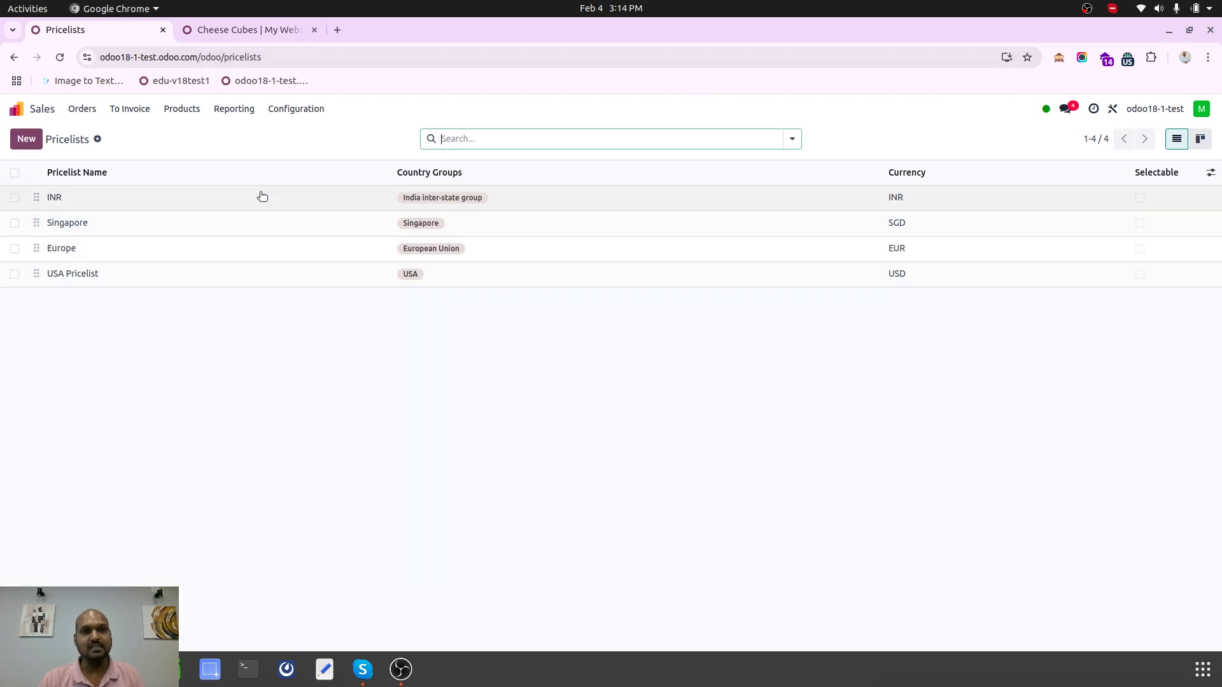
mouse_move(1086, 10)
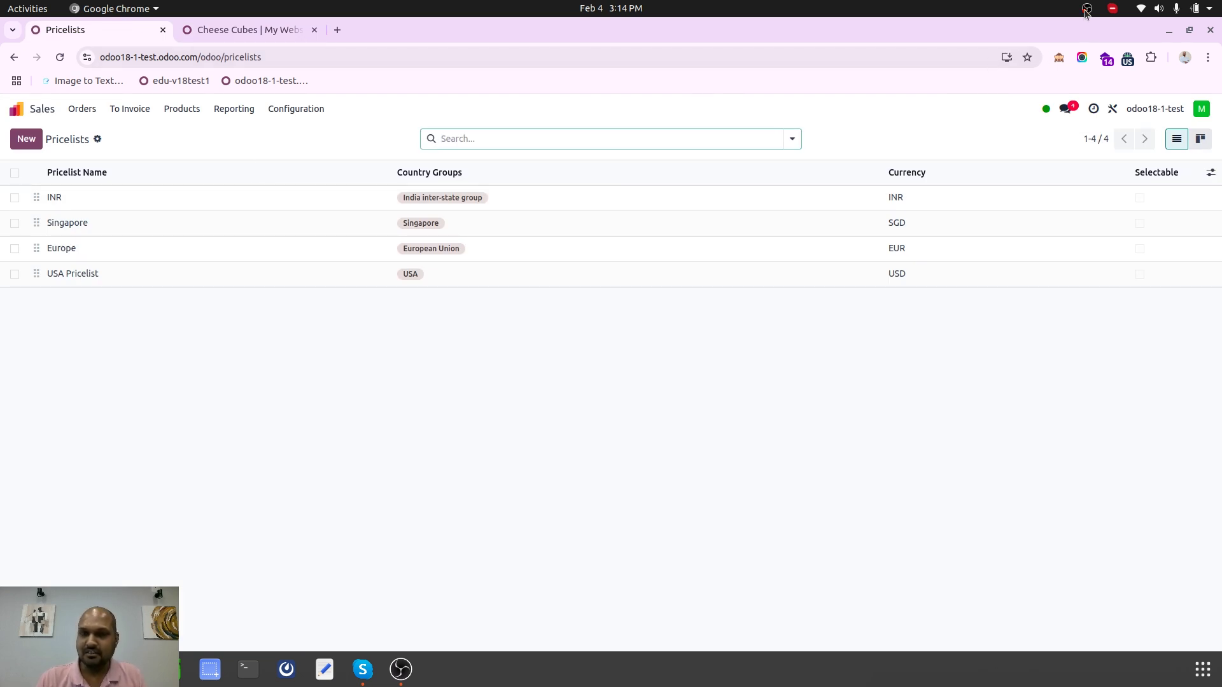